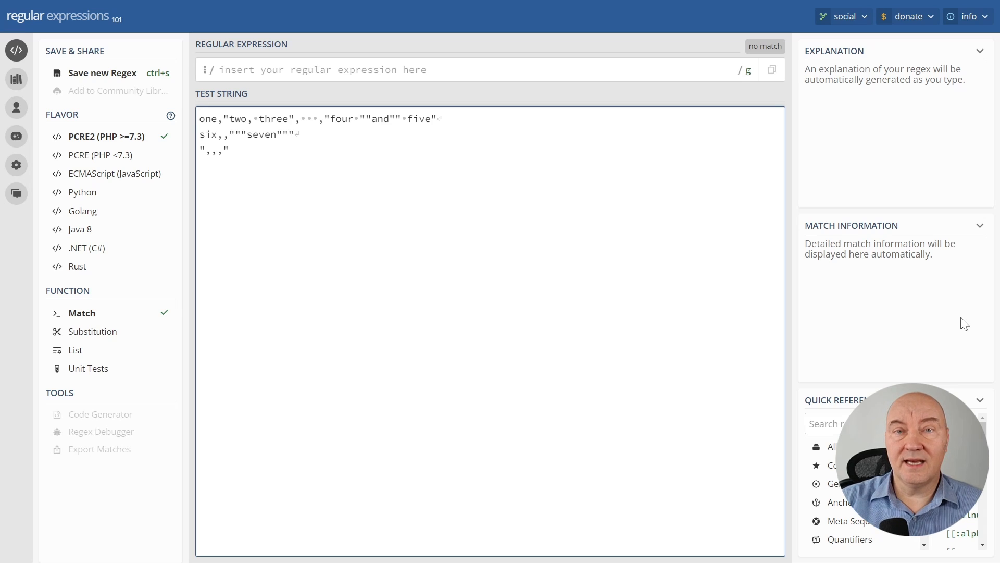
Add a trailing comma at the end of each of the three test-string lines.
{"action": "left_click", "coordinate": [228, 150]}
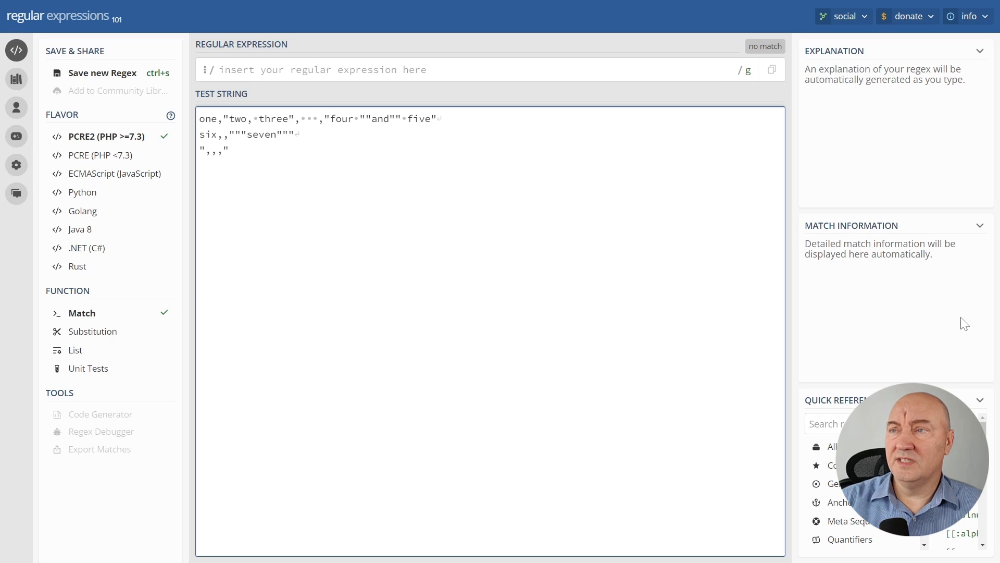
{"action": "left_click", "coordinate": [228, 150]}
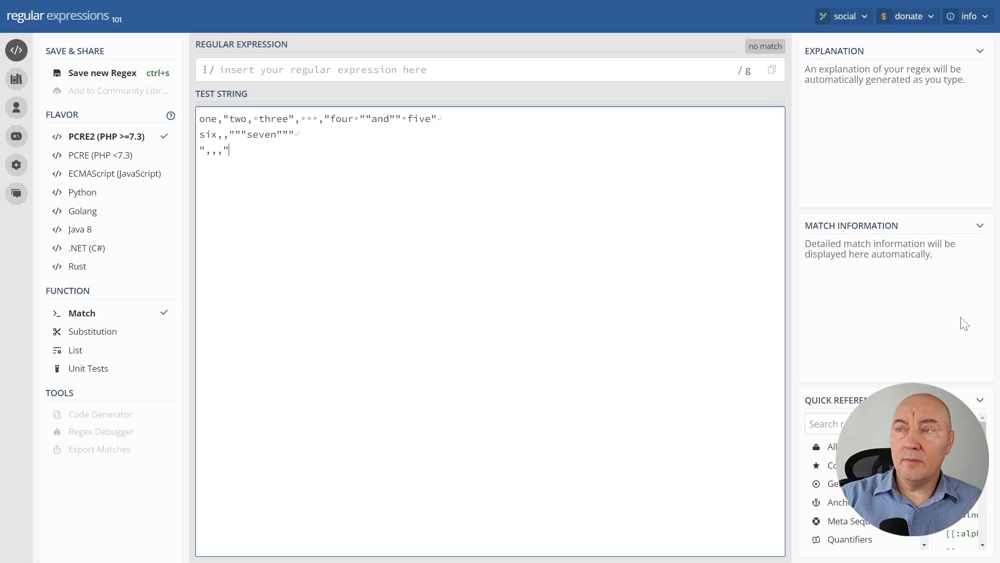
{"action": "type", "text": ","}
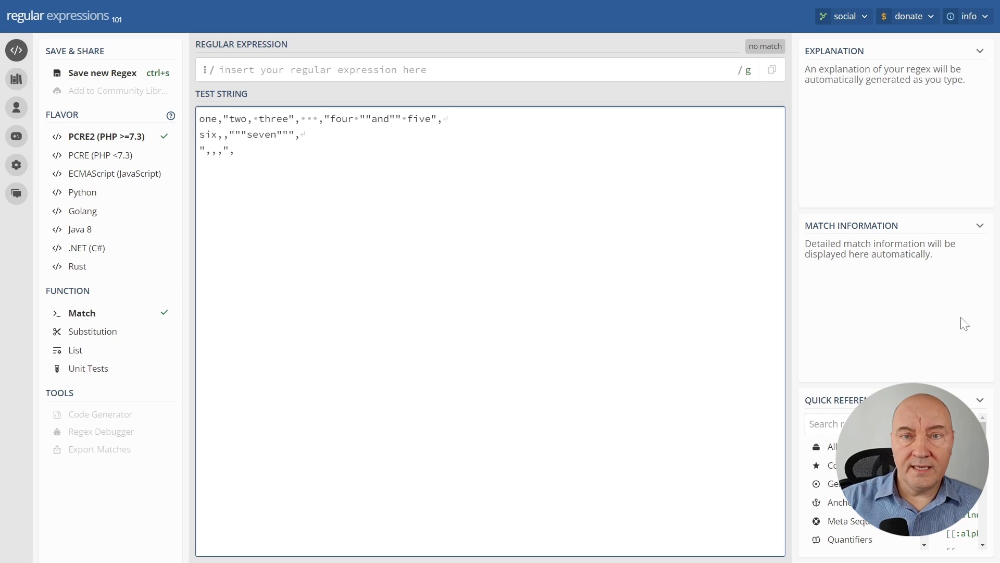
Join the three test lines into one comma-separated line ending in a comma.
{"action": "left_click", "coordinate": [234, 149]}
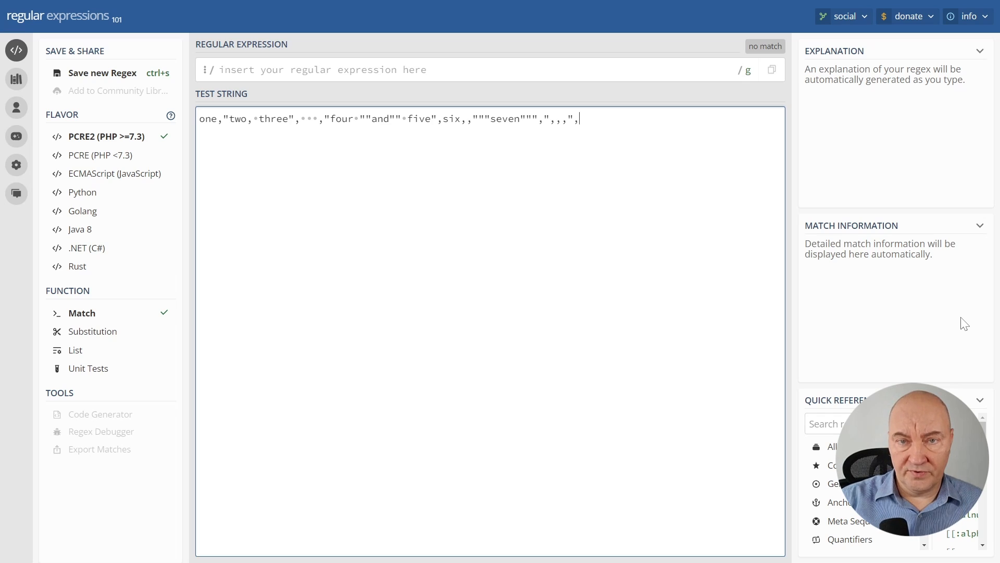
{"action": "mouse_move", "coordinate": [86, 248]}
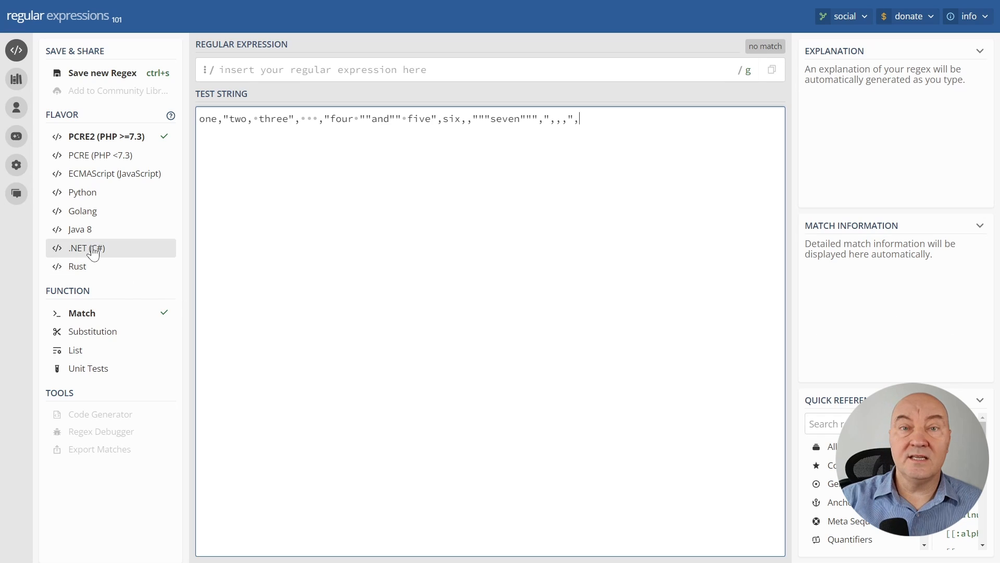
Switch the regex flavor to .NET (C#) and focus the empty expression field.
{"action": "left_click", "coordinate": [83, 248]}
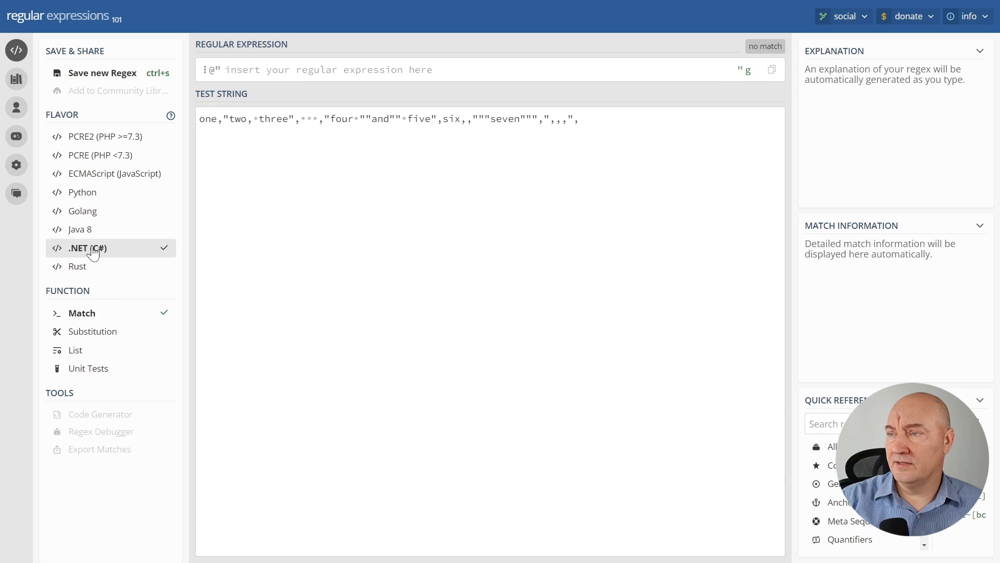
{"action": "mouse_move", "coordinate": [968, 290]}
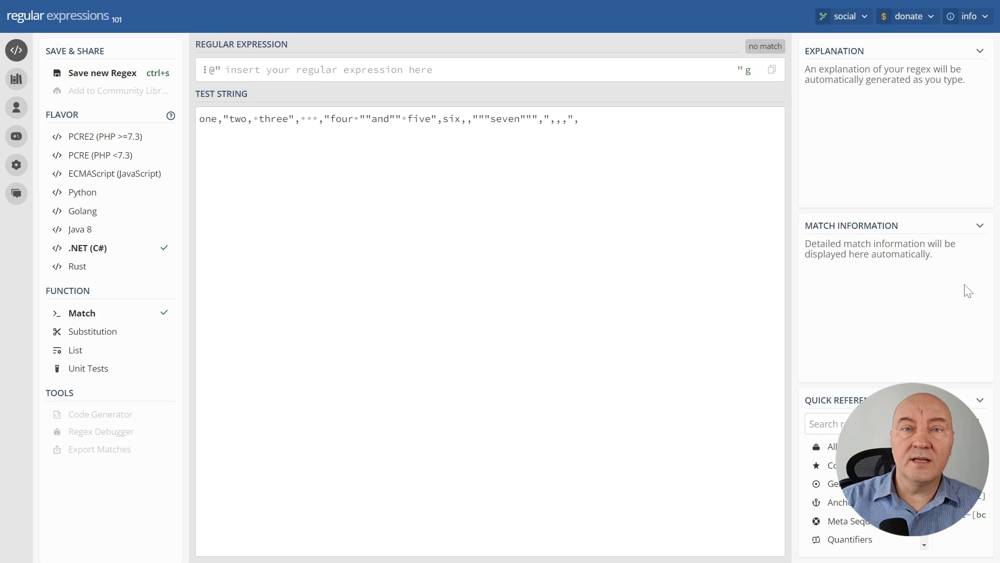
{"action": "mouse_move", "coordinate": [808, 162]}
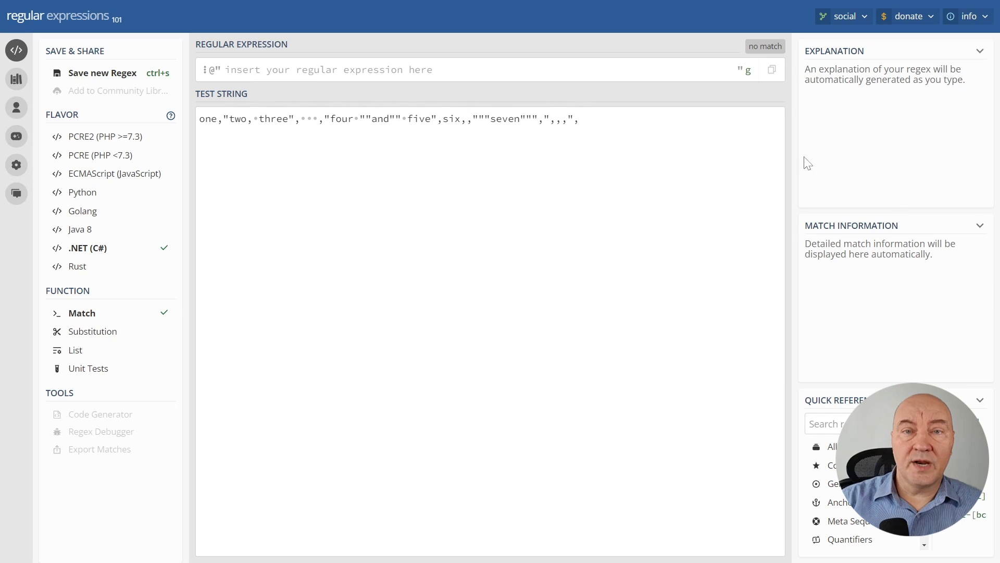
{"action": "left_click", "coordinate": [447, 70]}
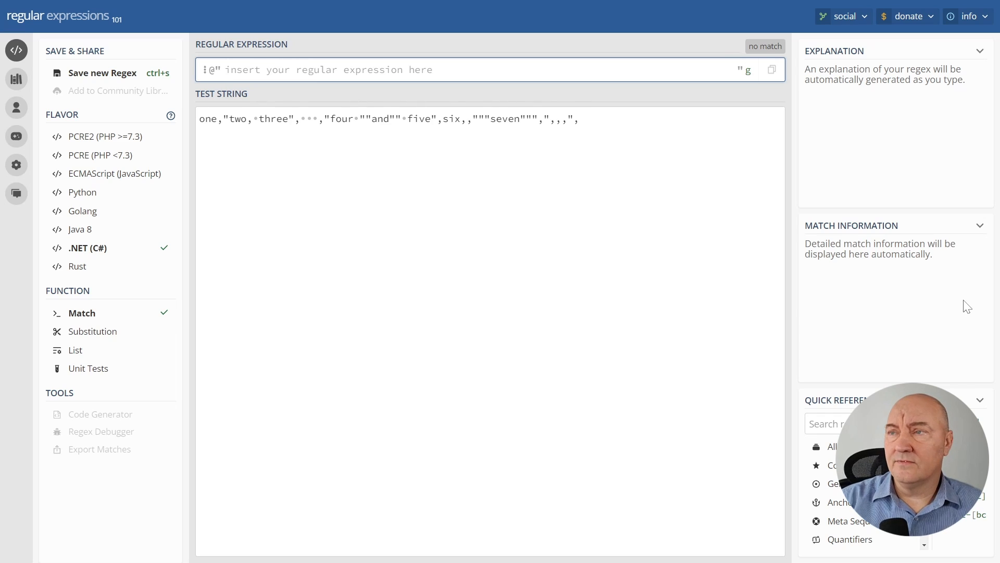
Enter the pattern [^,] so every non-comma character matches (52 matches).
{"action": "type", "text": "[^,]"}
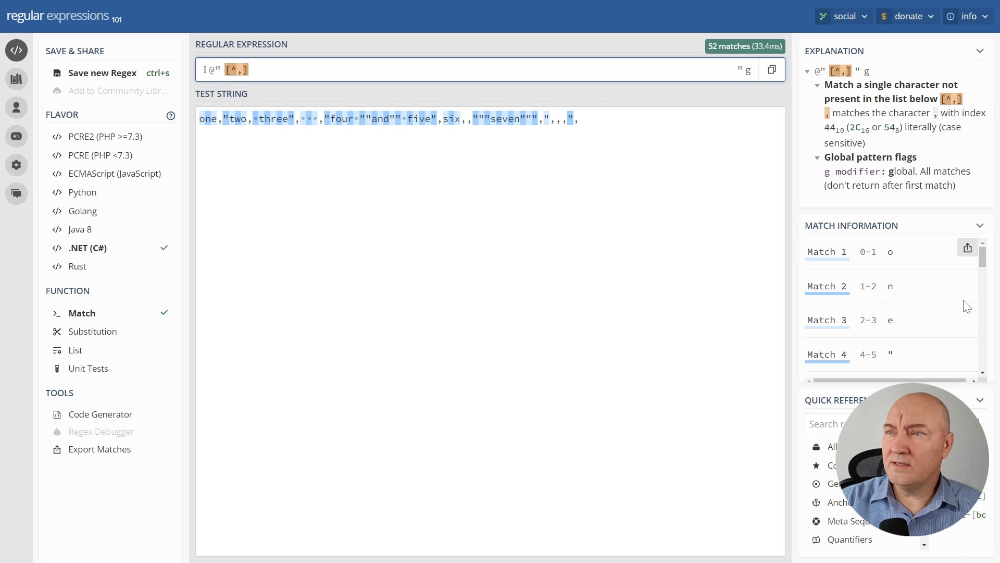
Extend the pattern to [^"",][^,]*, so comma-terminated fields like one, match (7 matches).
{"action": "type", "text": "*"}
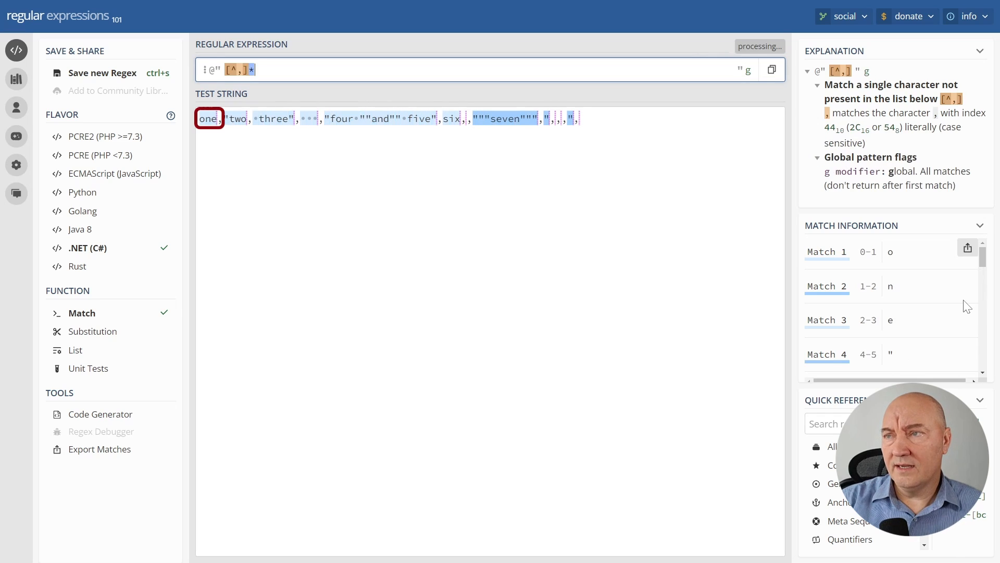
{"action": "type", "text": ",]"}
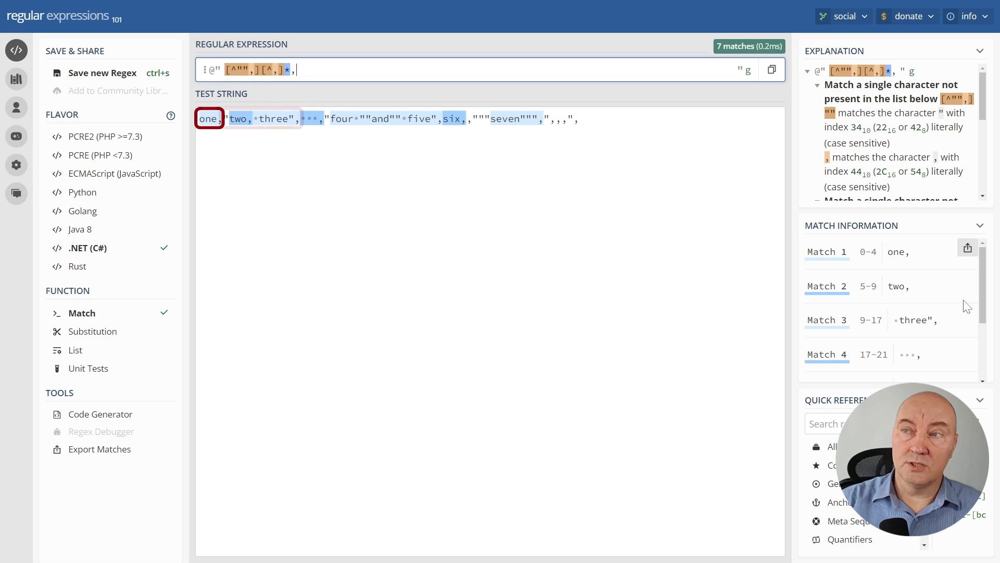
{"action": "left_click", "coordinate": [828, 285]}
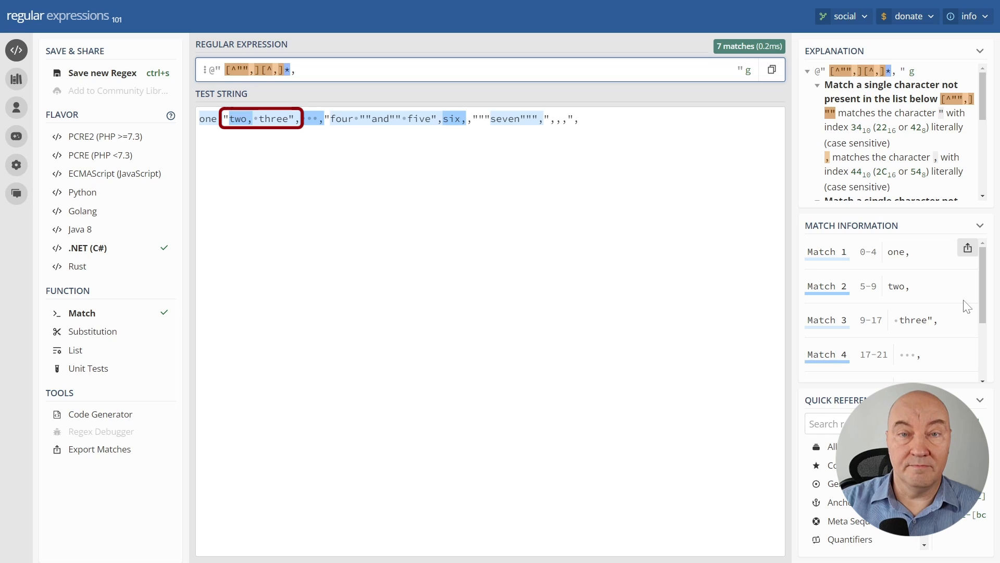
{"action": "left_click", "coordinate": [294, 70]}
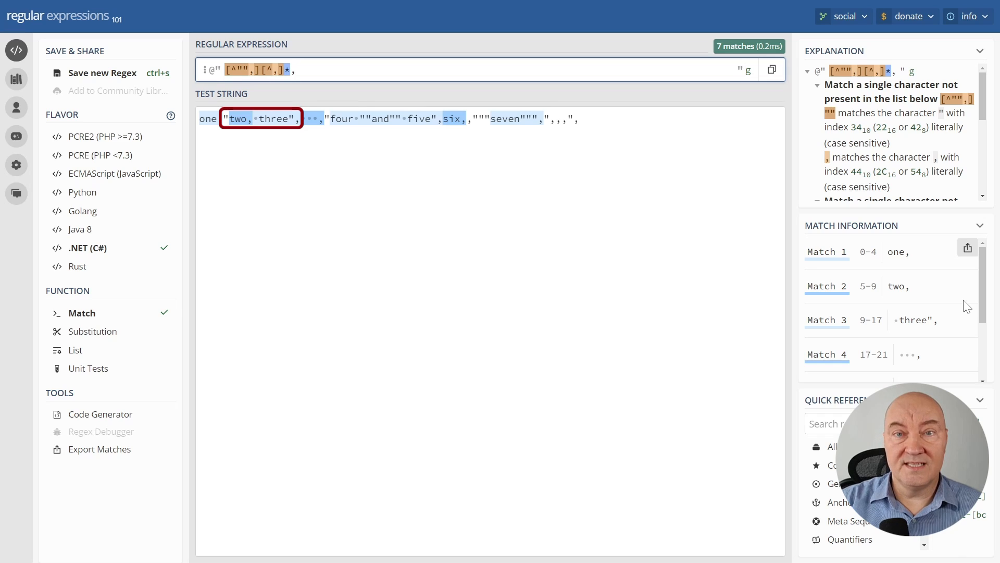
{"action": "left_click", "coordinate": [294, 70]}
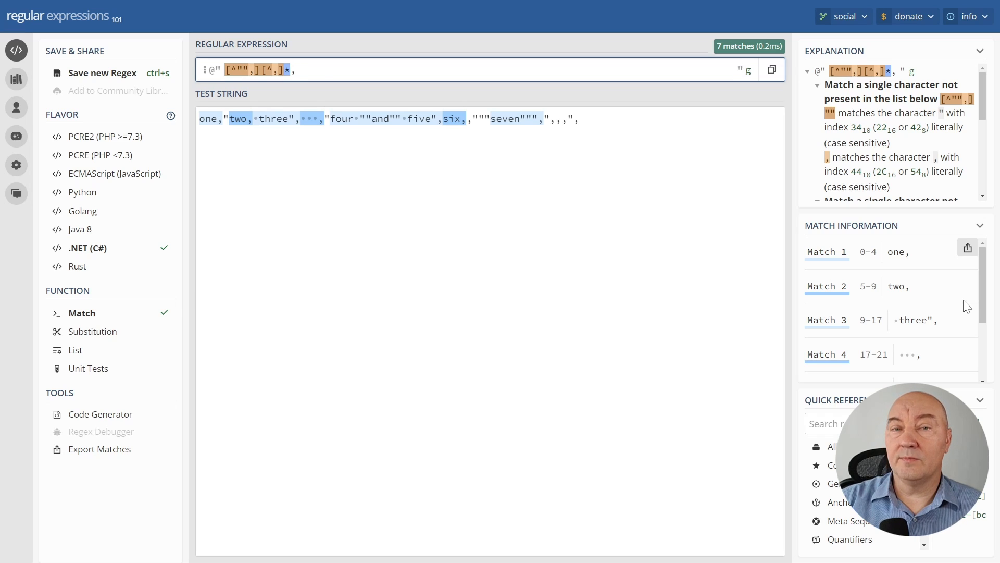
Append the quoted-field alternative |""[^""]*"", so "two, three", matches (7 matches).
{"action": "type", "text": "|\""}
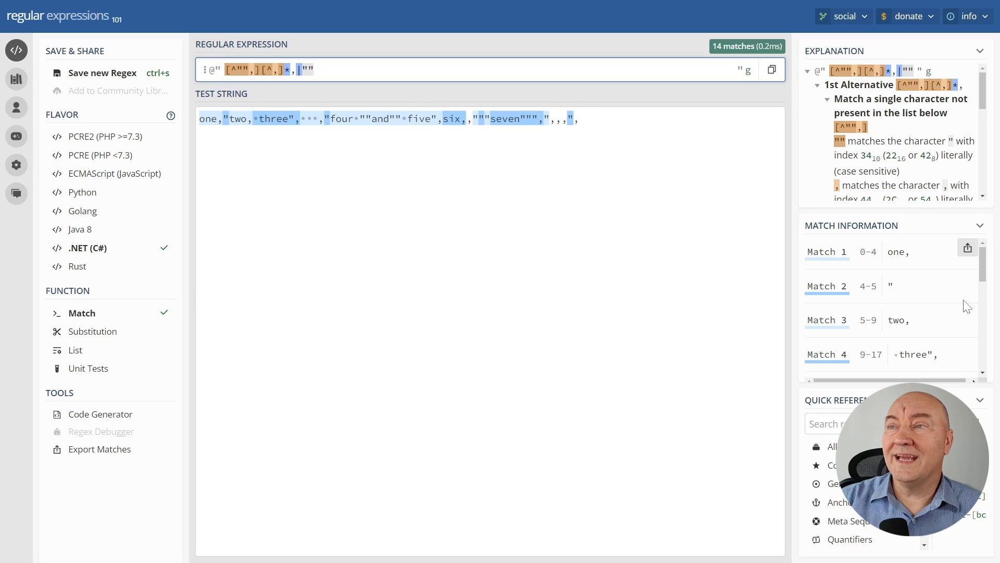
{"action": "type", "text": "[^\"]"}
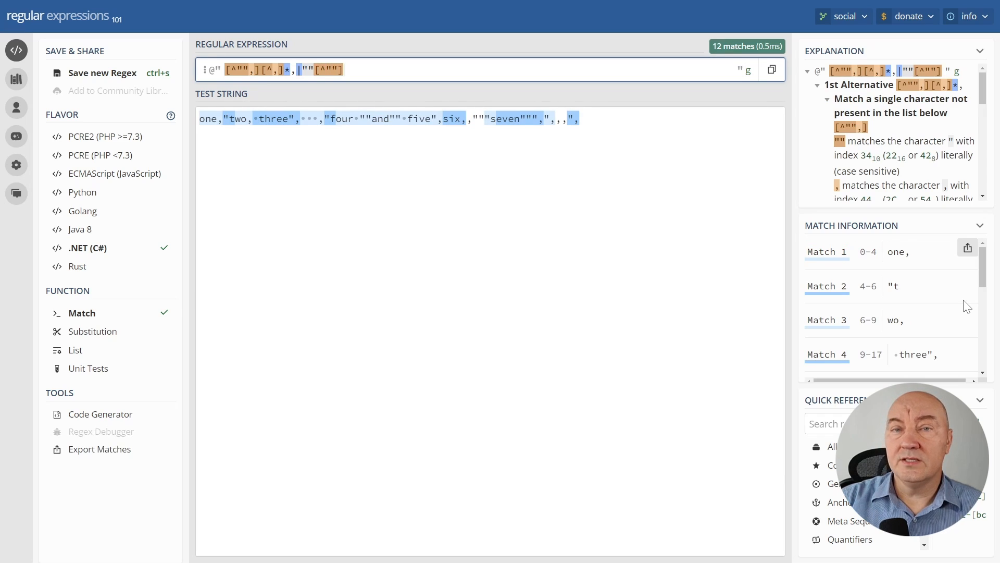
{"action": "type", "text": "*"}
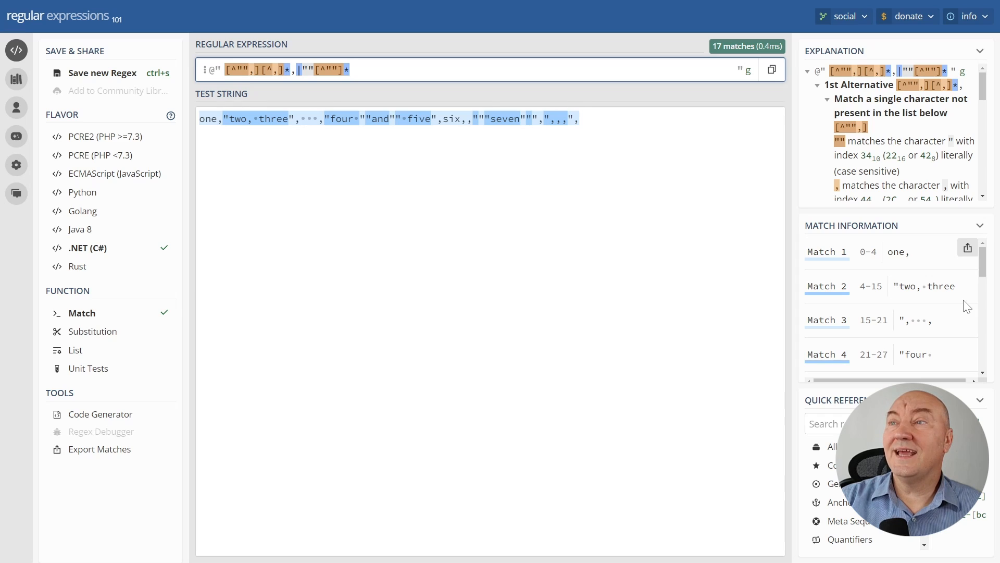
{"action": "type", "text": "\"\""}
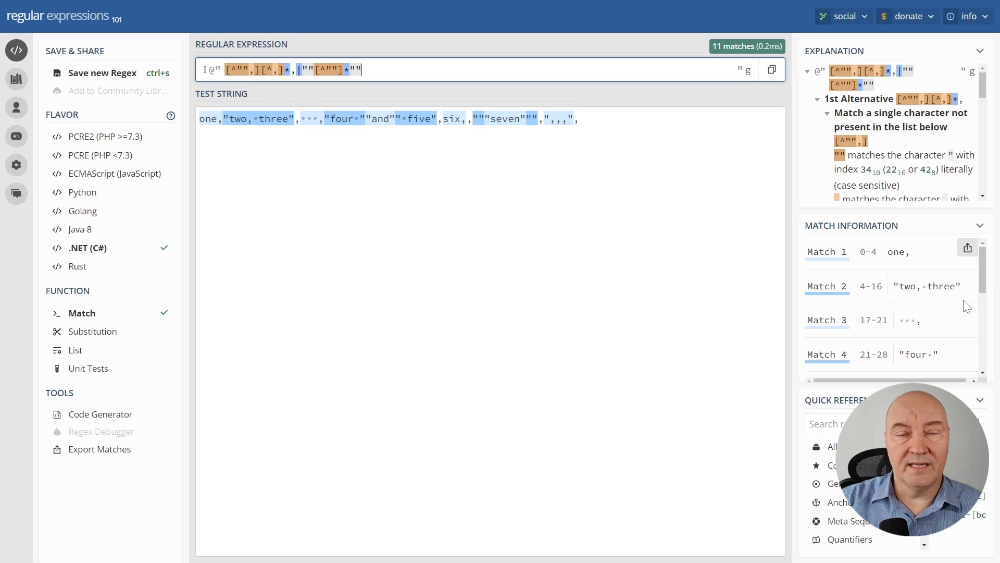
{"action": "type", "text": ","}
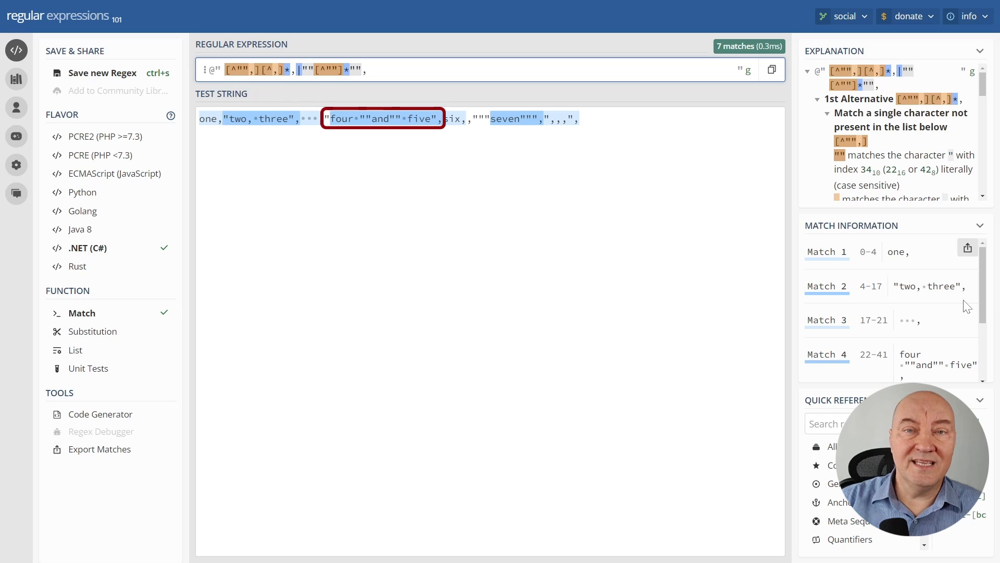
{"action": "left_click", "coordinate": [367, 70]}
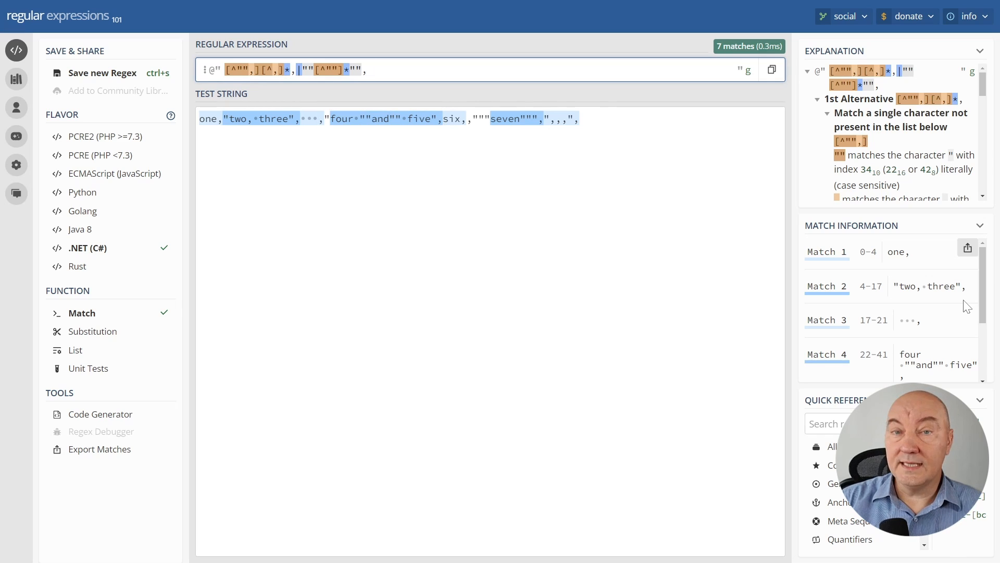
{"action": "left_click", "coordinate": [367, 70]}
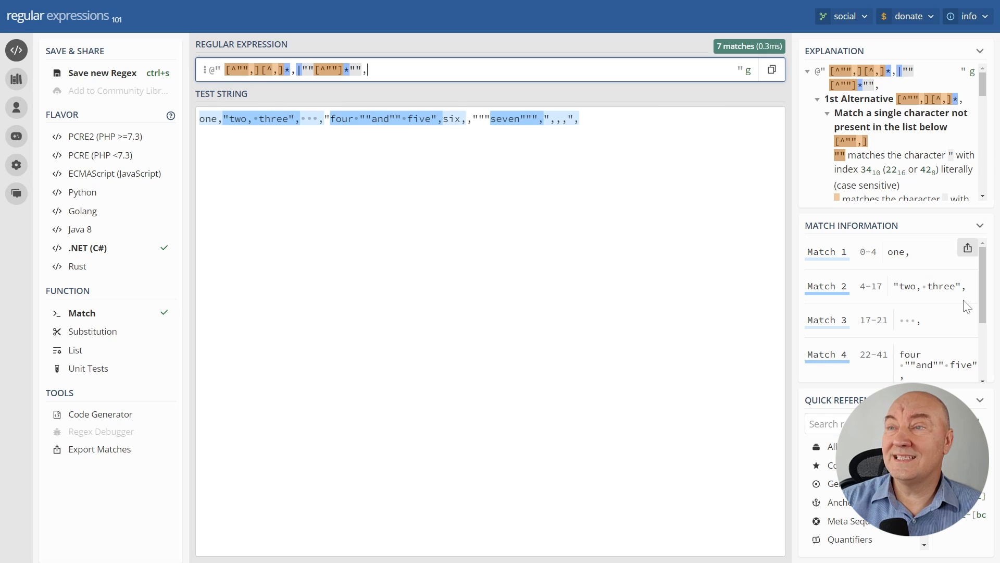
{"action": "type", "text": "("}
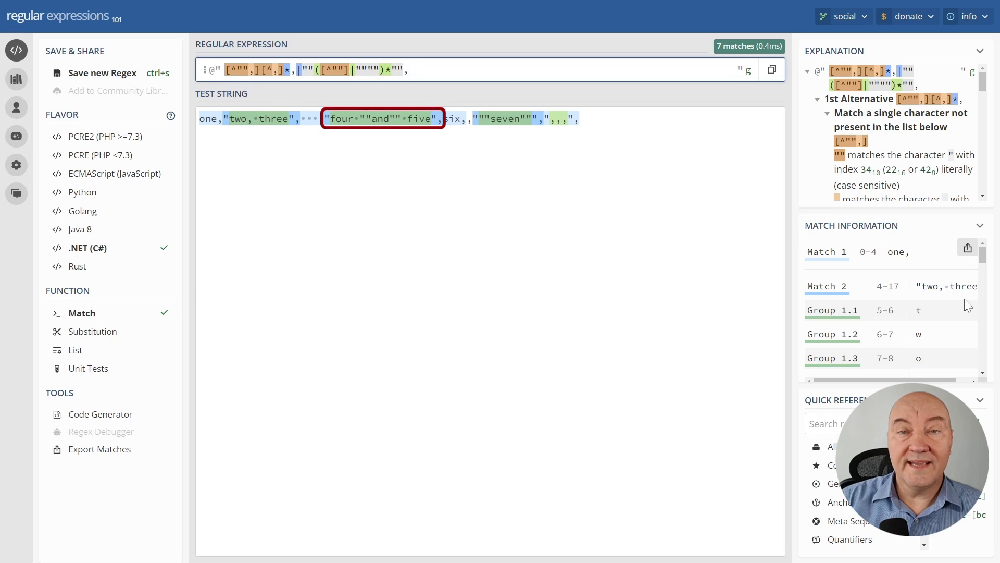
Append a lone-comma alternative |, to the pattern, raising it to 8 matches.
{"action": "left_click", "coordinate": [468, 119]}
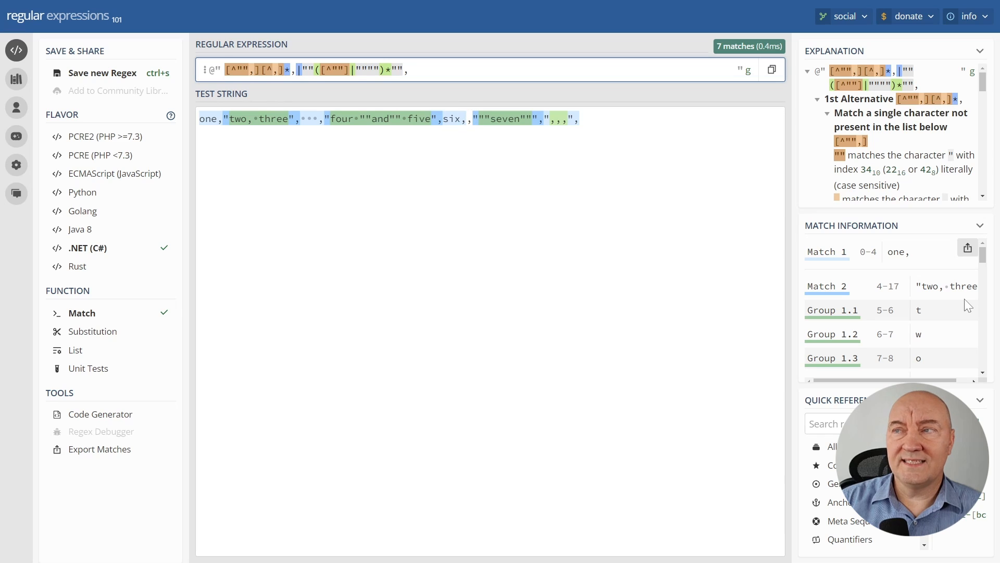
{"action": "type", "text": ","}
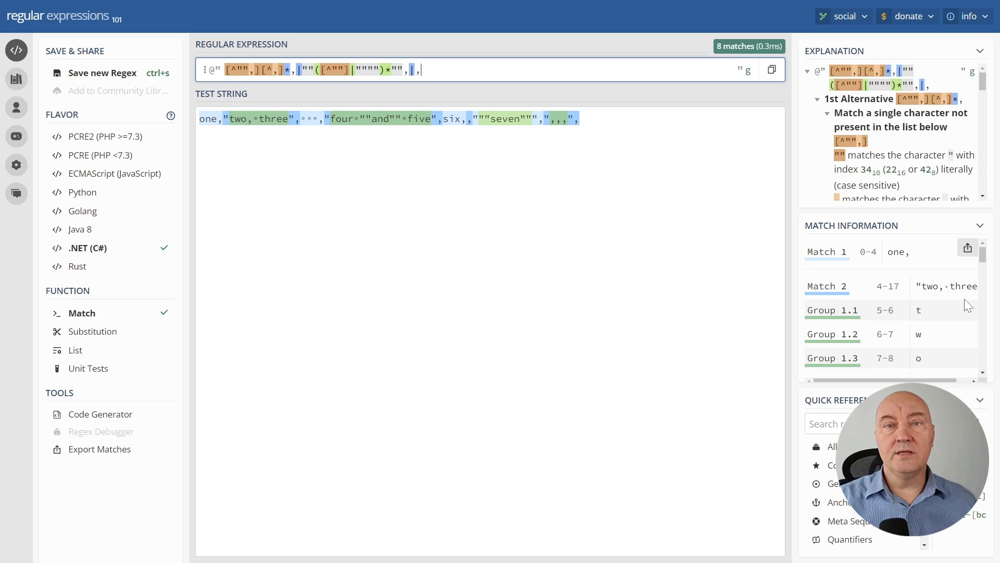
Wrap the three alternatives in one group with a single shared trailing comma (8 matches).
{"action": "key", "text": "Backspace"}
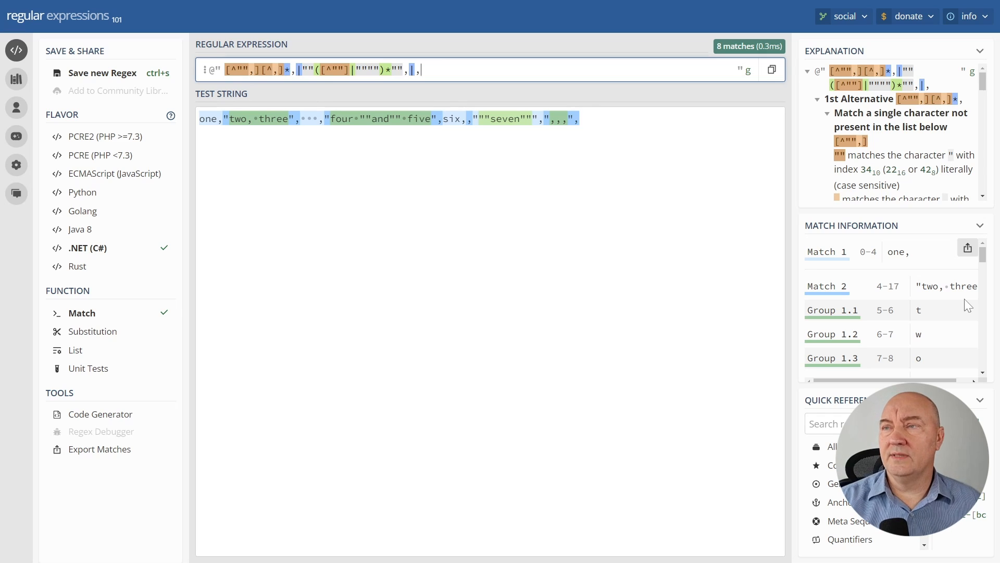
{"action": "key", "text": "Backspace"}
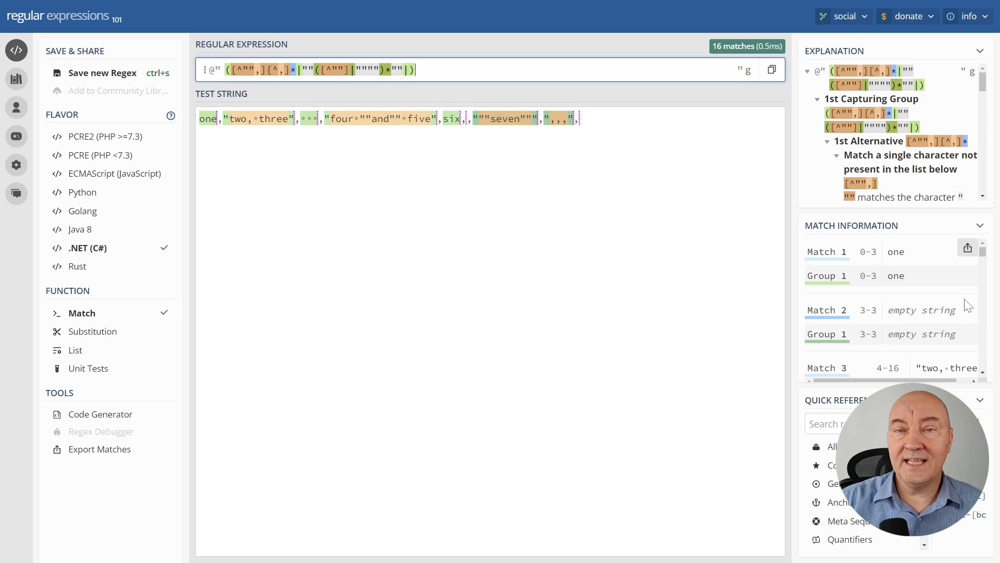
{"action": "type", "text": ","}
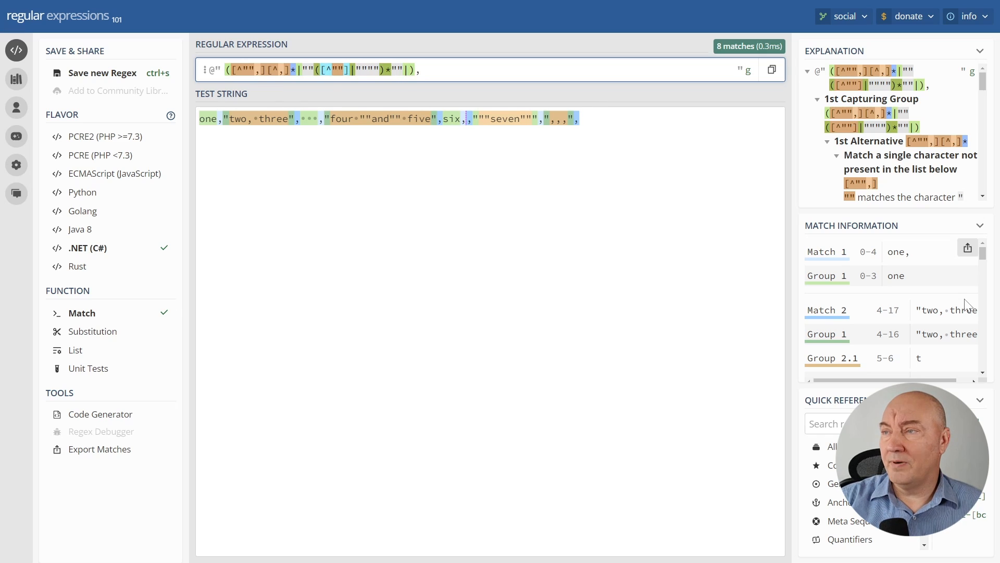
Make the outer group non-capturing and name the inner groups plain and doubleQuoted.
{"action": "type", "text": "?:("}
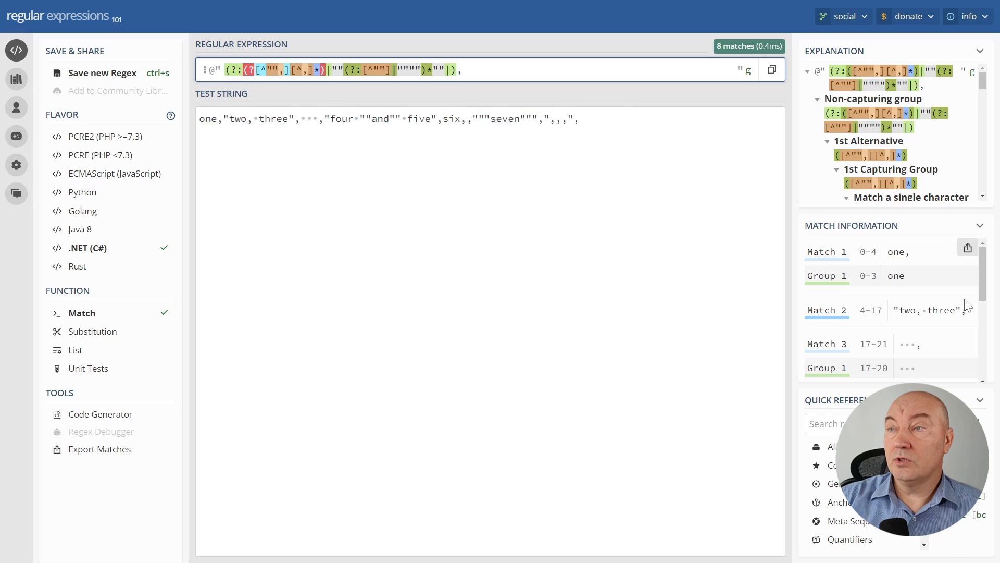
{"action": "type", "text": "?<plain>"}
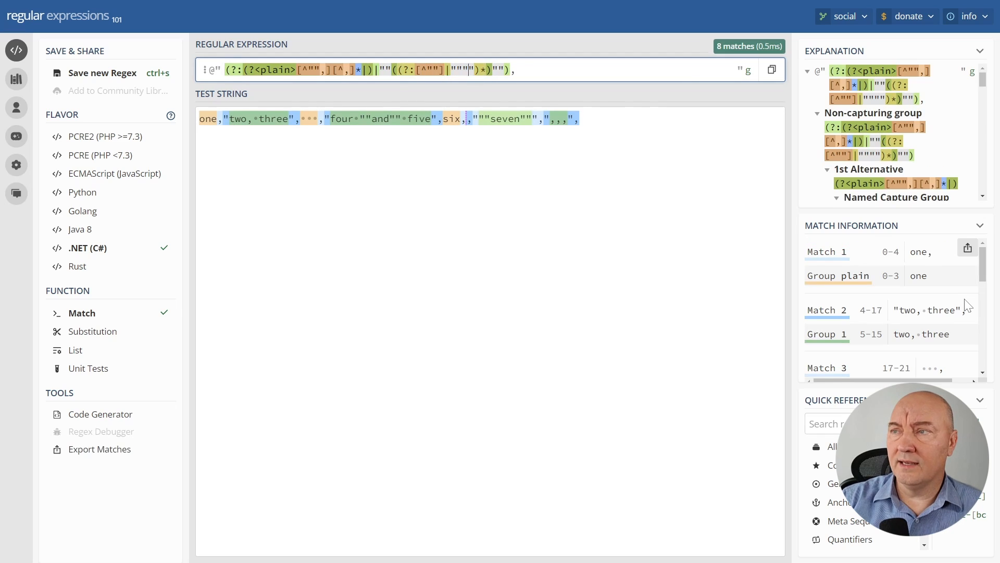
{"action": "type", "text": "?<doubleQuoted>"}
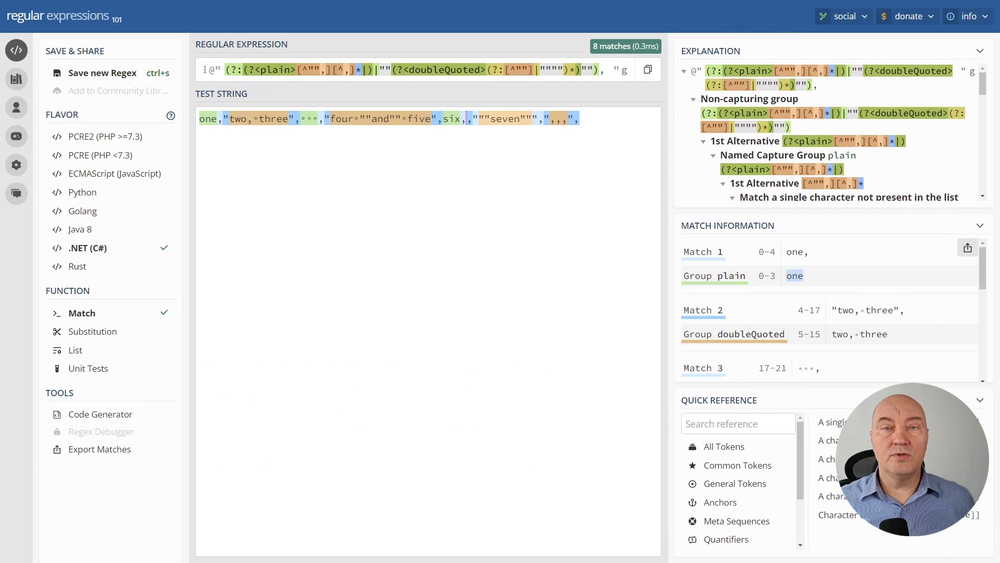
{"action": "scroll", "scroll_direction": "down", "scroll_amount": 3}
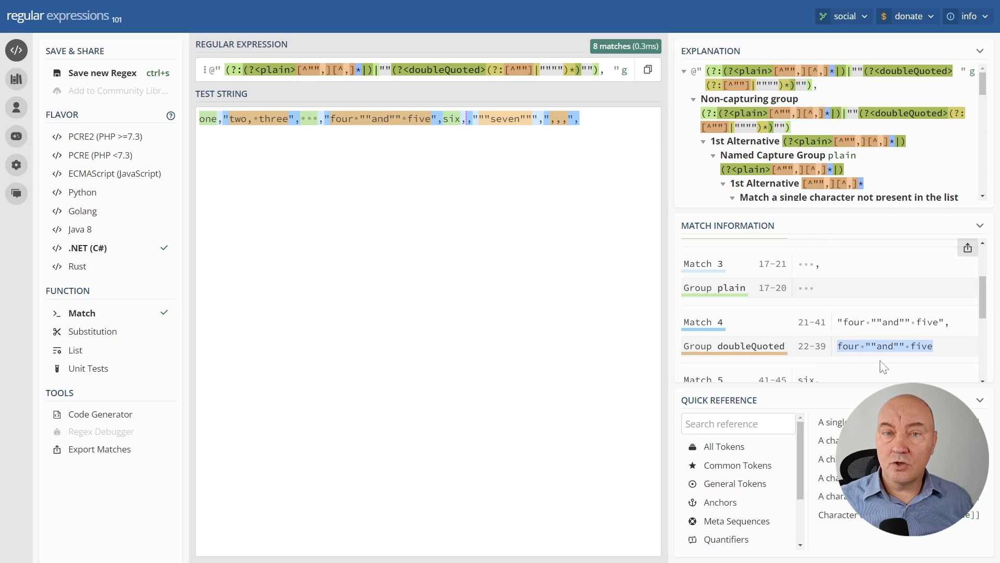
{"action": "scroll", "scroll_direction": "down", "scroll_amount": 3}
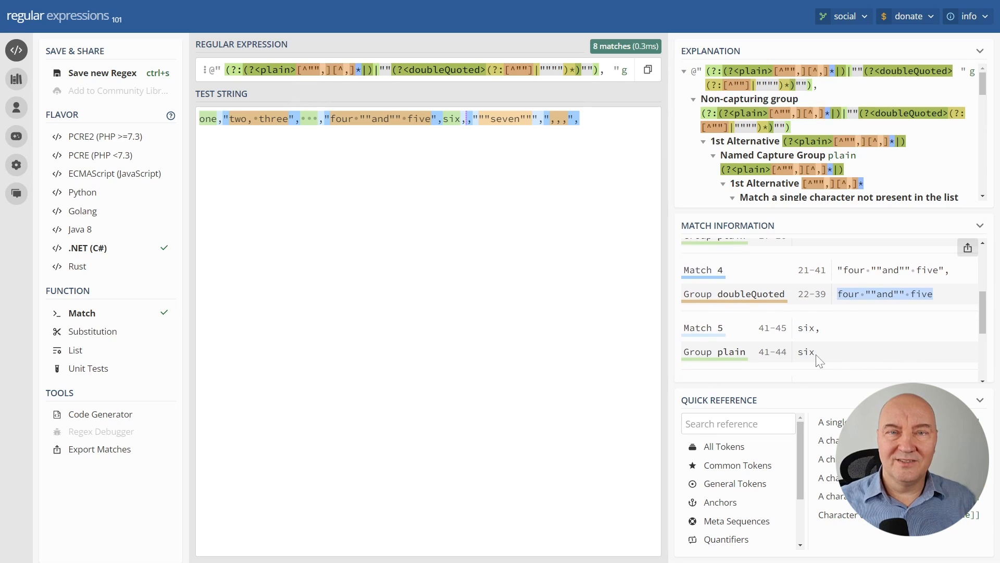
{"action": "scroll", "scroll_direction": "down", "scroll_amount": 3}
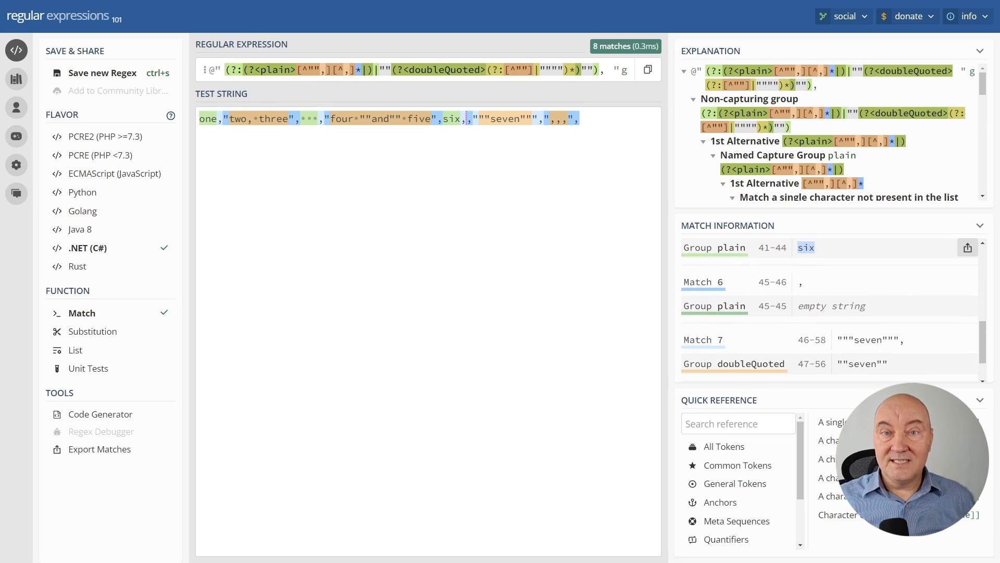
{"action": "scroll", "scroll_direction": "down", "scroll_amount": 3}
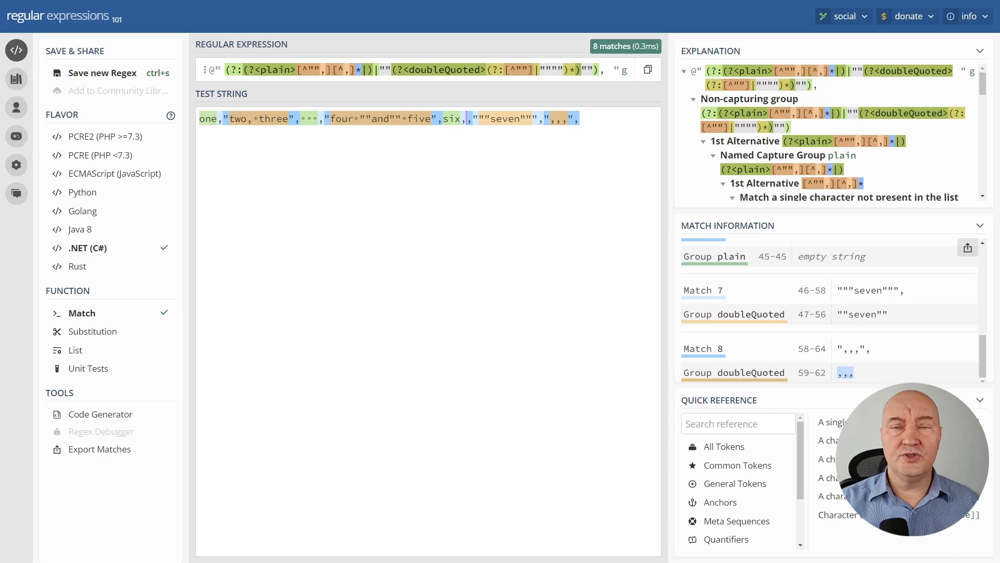
{"action": "left_click", "coordinate": [100, 414]}
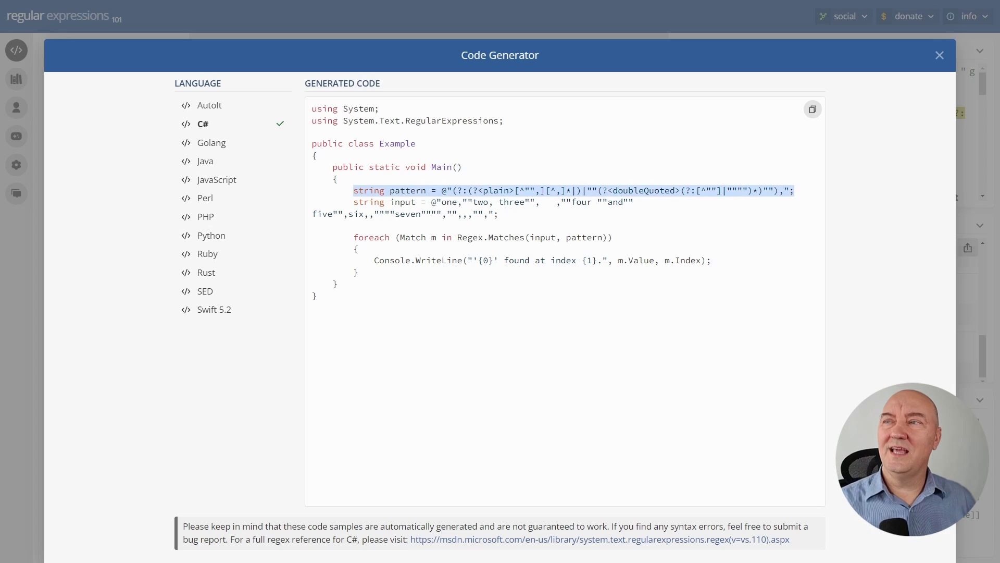
{"action": "mouse_move", "coordinate": [792, 319]}
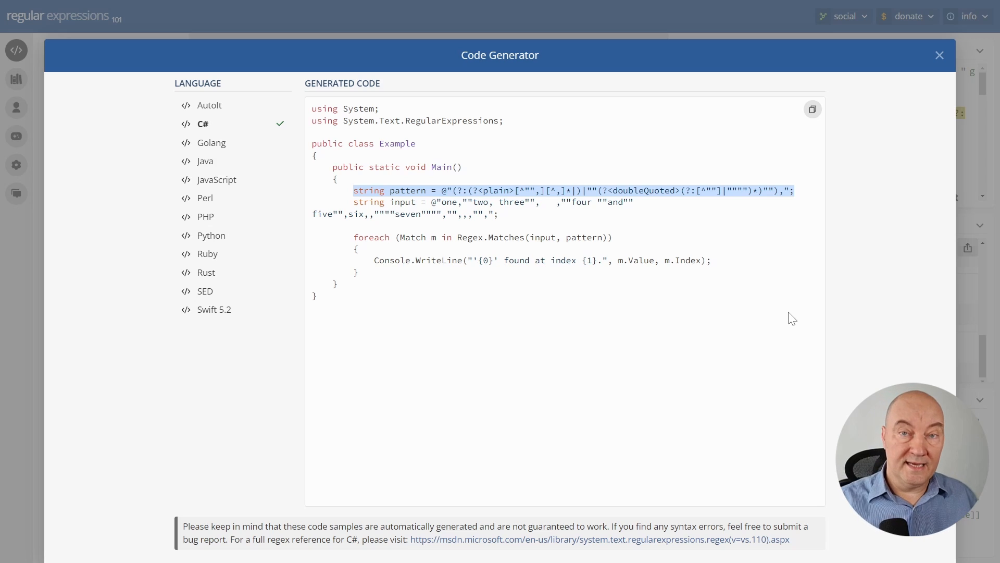
Generate the C# example code containing the named-group pattern string.
{"action": "left_click", "coordinate": [939, 55]}
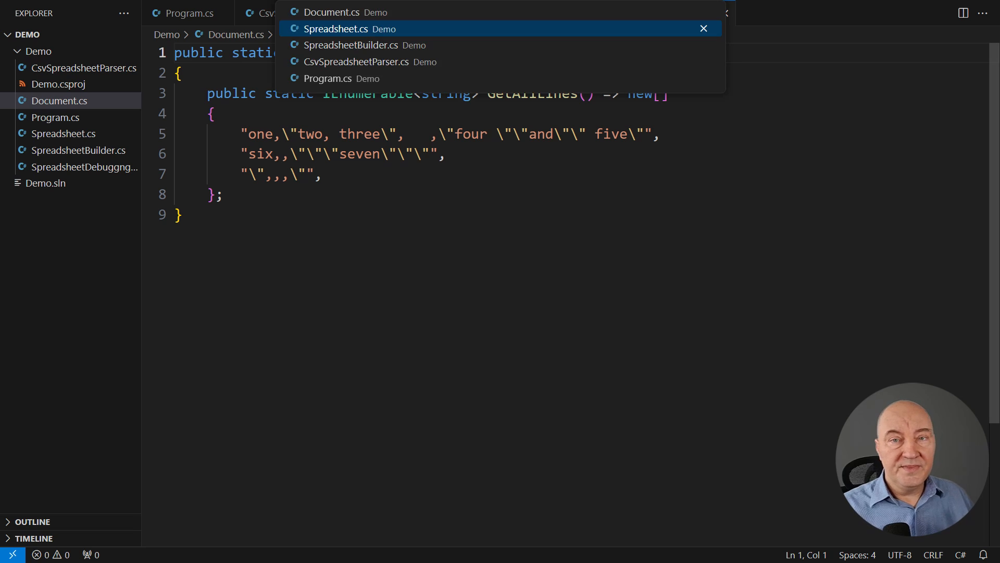
Review Spreadsheet.cs and SpreadsheetBuilder.cs to see the builder API before writing the parser.
{"action": "left_click", "coordinate": [335, 29]}
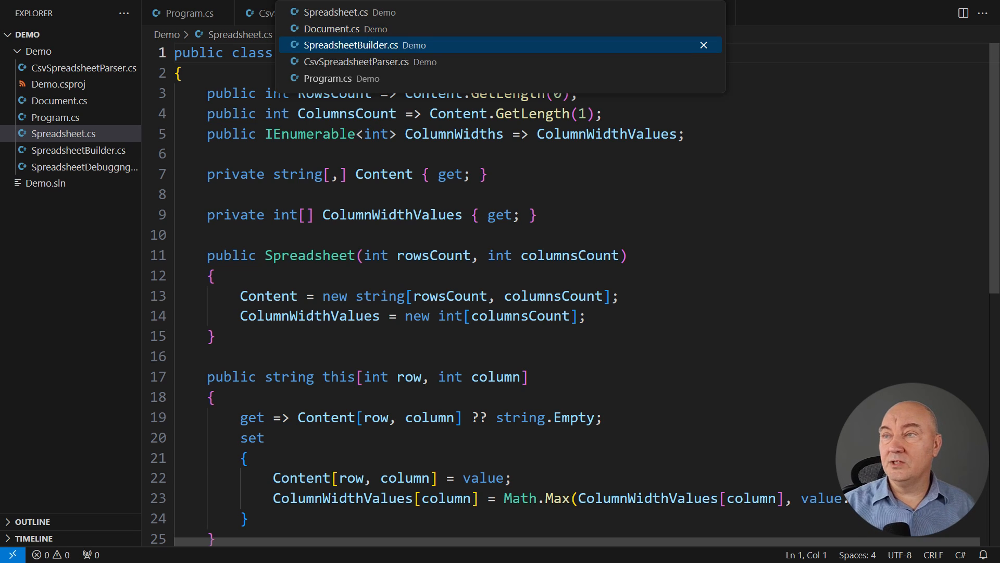
{"action": "left_click", "coordinate": [365, 45]}
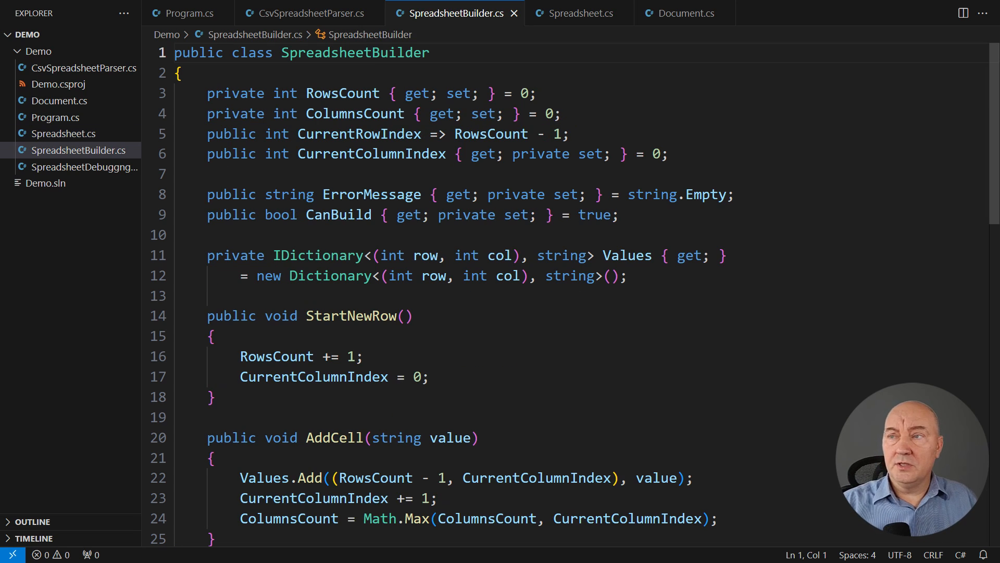
{"action": "scroll", "scroll_direction": "down", "scroll_amount": 3}
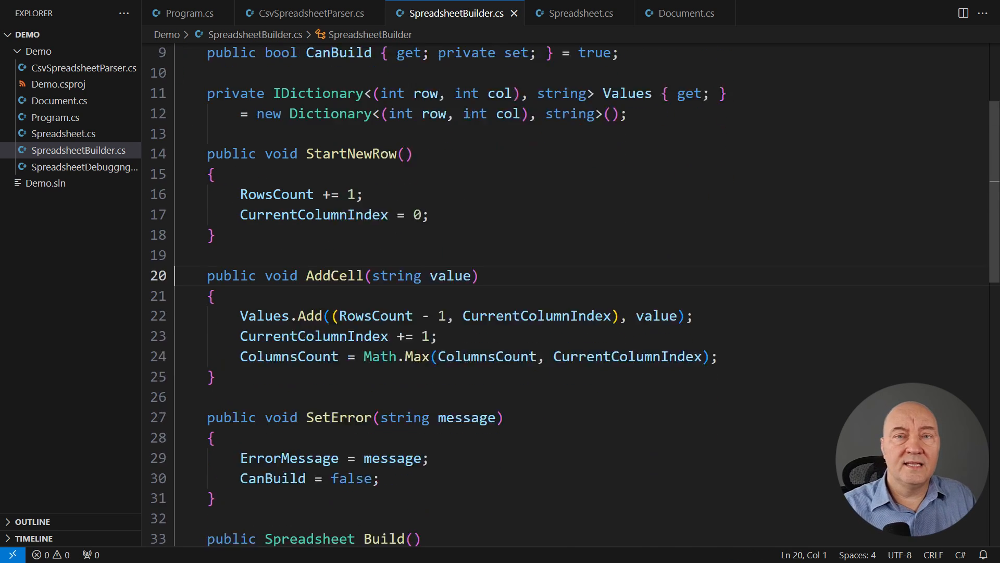
{"action": "scroll", "scroll_direction": "down", "scroll_amount": 3}
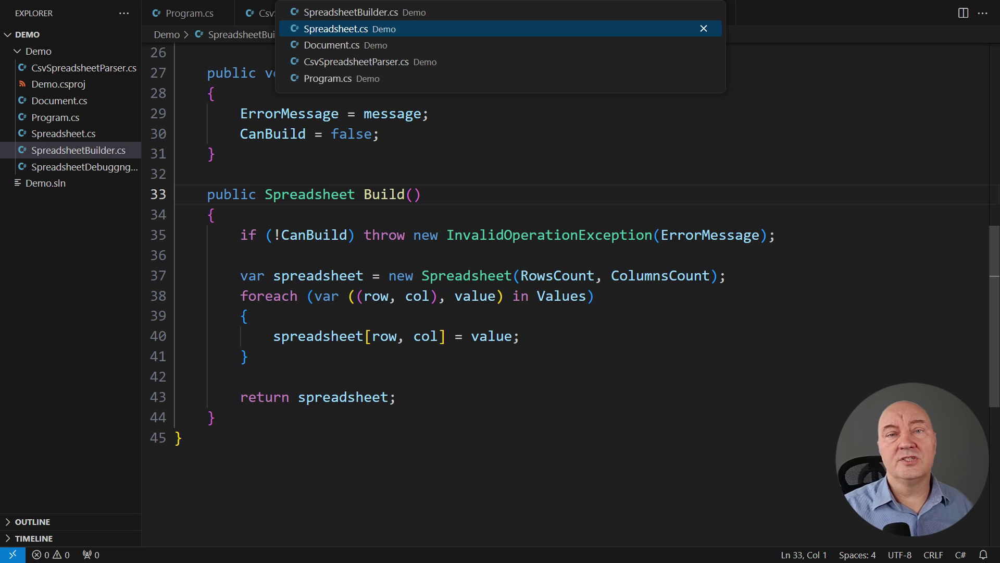
{"action": "left_click", "coordinate": [357, 62]}
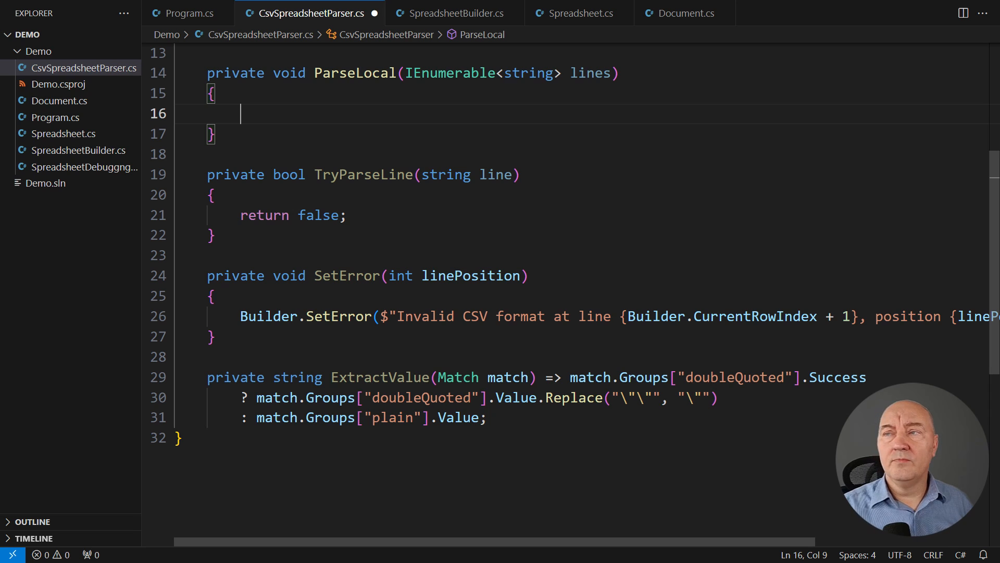
Make ParseLocal loop over an enumerator of lines while TryParseLine(enumerator.Current) succeeds.
{"action": "type", "text": "using var enumerator = lines.GetEnumerator();"}
{"action": "type", "text": "while (enumerator.MoveNext() "}
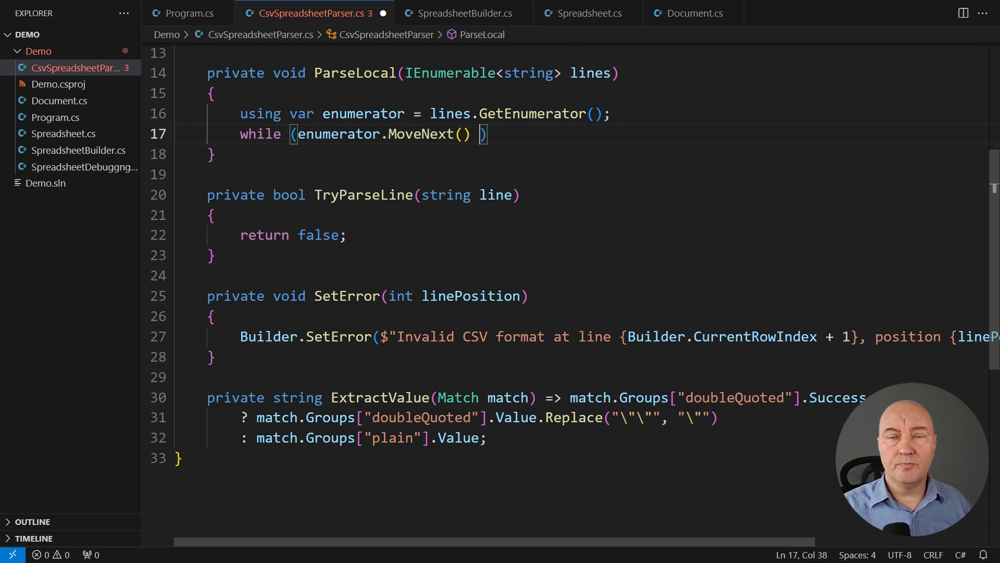
{"action": "type", "text": "&& TryParseLine(enumerator.Current)) { }"}
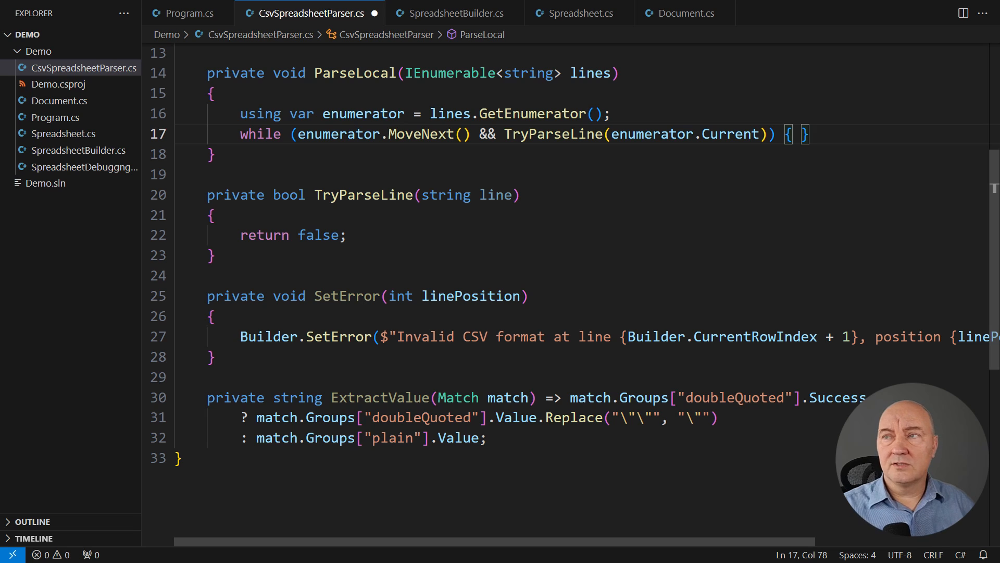
{"action": "left_click", "coordinate": [213, 215]}
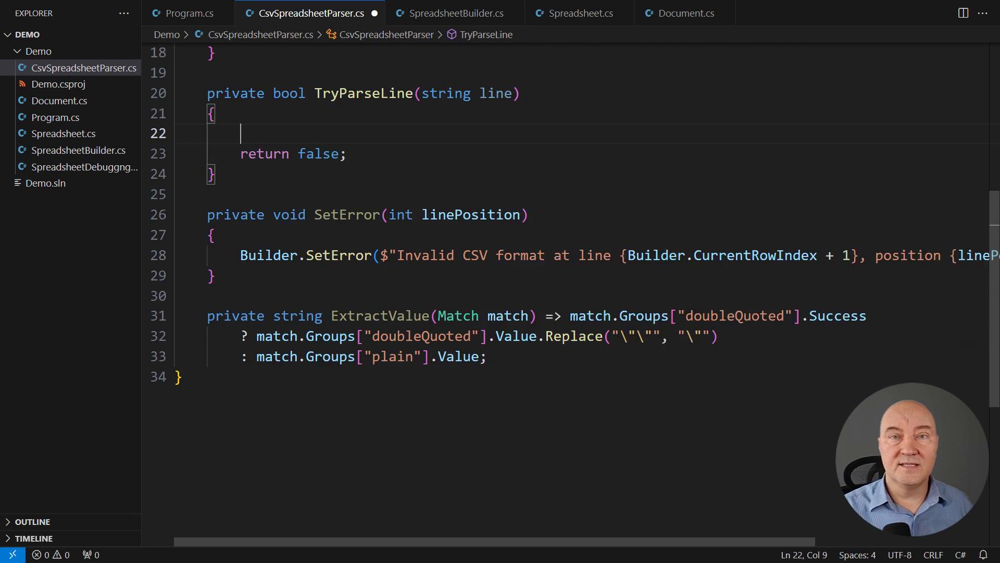
{"action": "scroll", "scroll_direction": "up", "scroll_amount": 3}
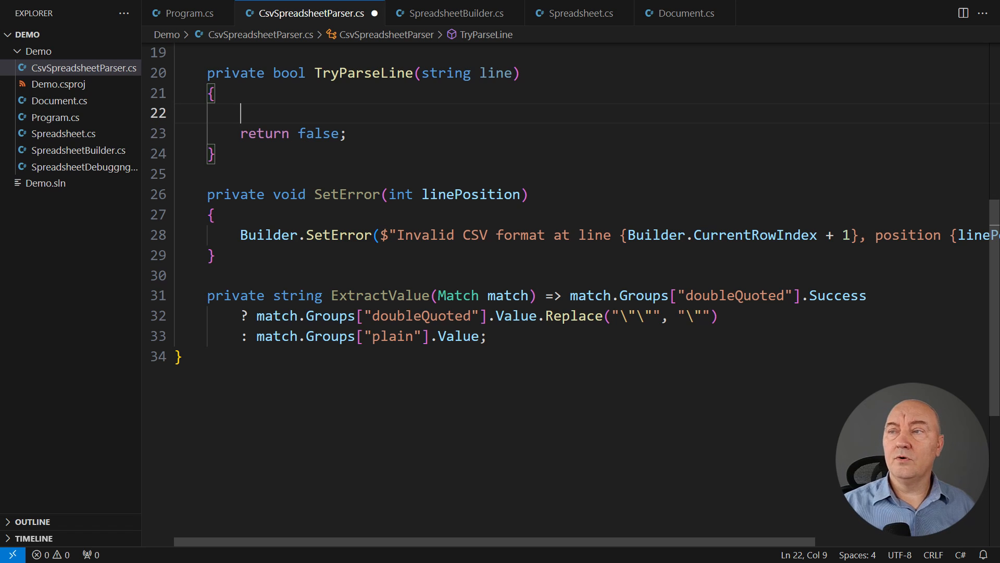
Begin TryParseLine with 'int pos = 0;' and 'Builder.StartNewRow();'.
{"action": "type", "text": "int pos = 0;"}
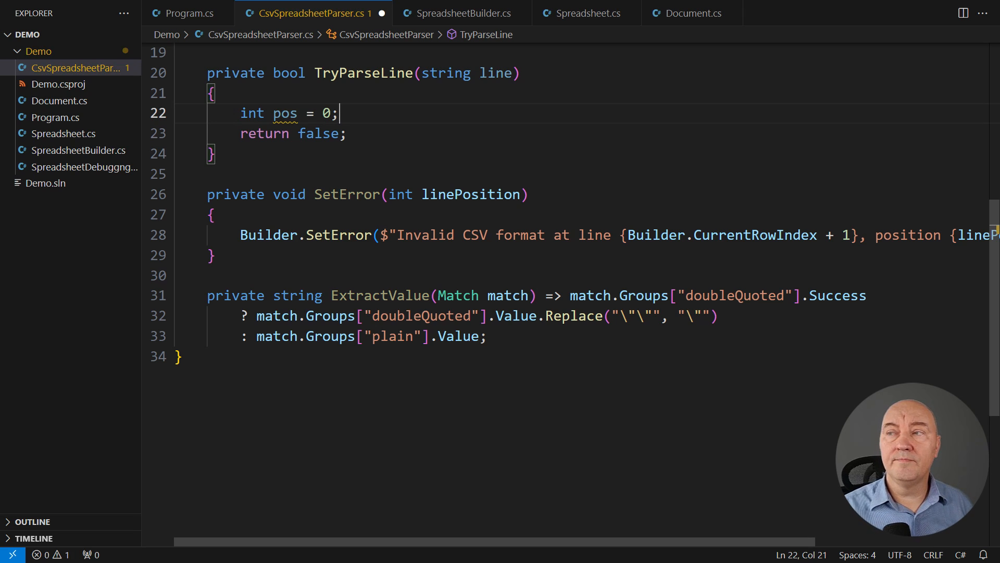
{"action": "type", "text": "Builder.StartNewRow();"}
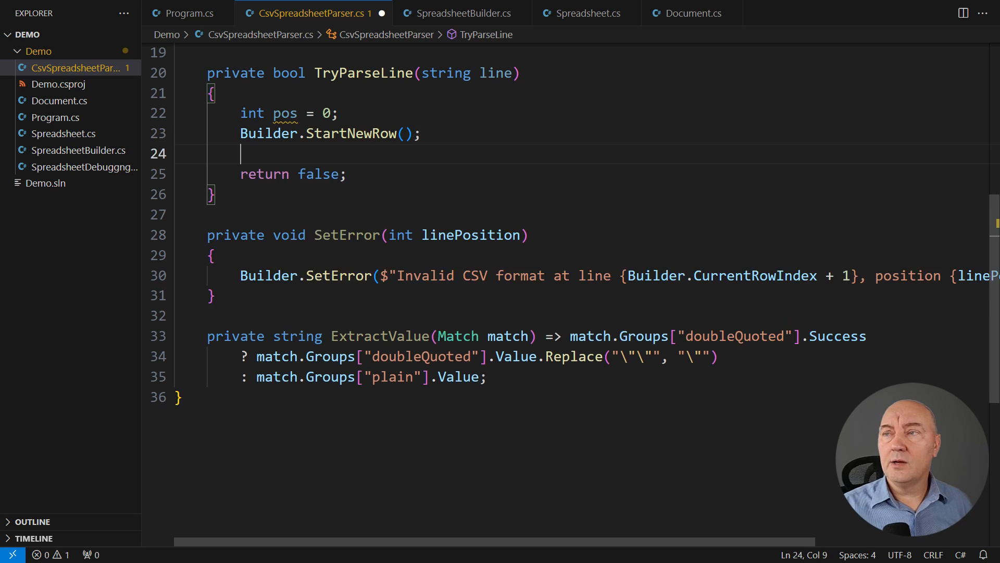
Declare 'Regex pattern = new(...)' with the plain/doubleQuoted named-group expression and RegexOptions.Compiled.
{"action": "type", "text": "Regex pattern = new("}
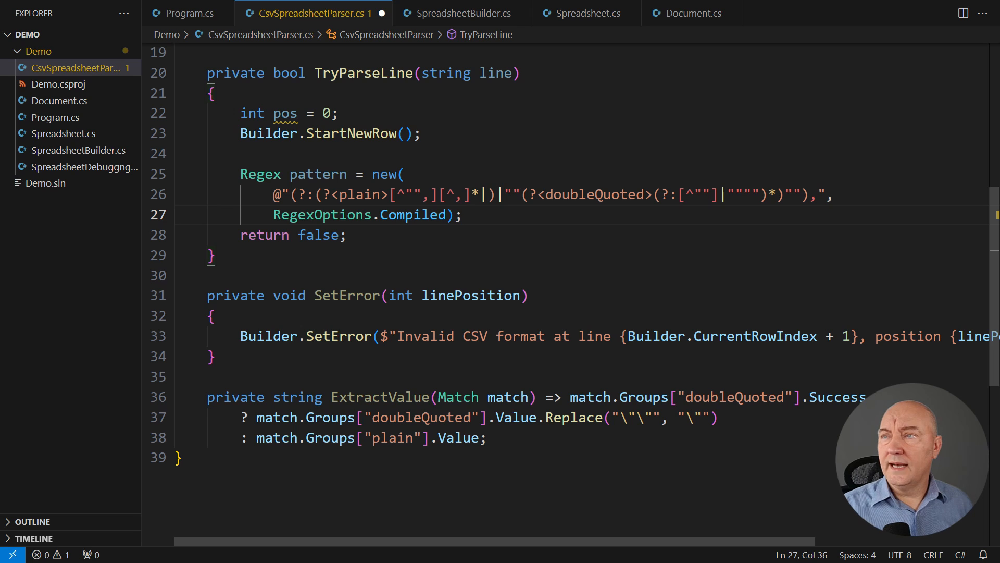
Loop foreach over pattern.Matches(line + ","), returning false with SetError when match.Index != pos.
{"action": "key", "text": "Enter"}
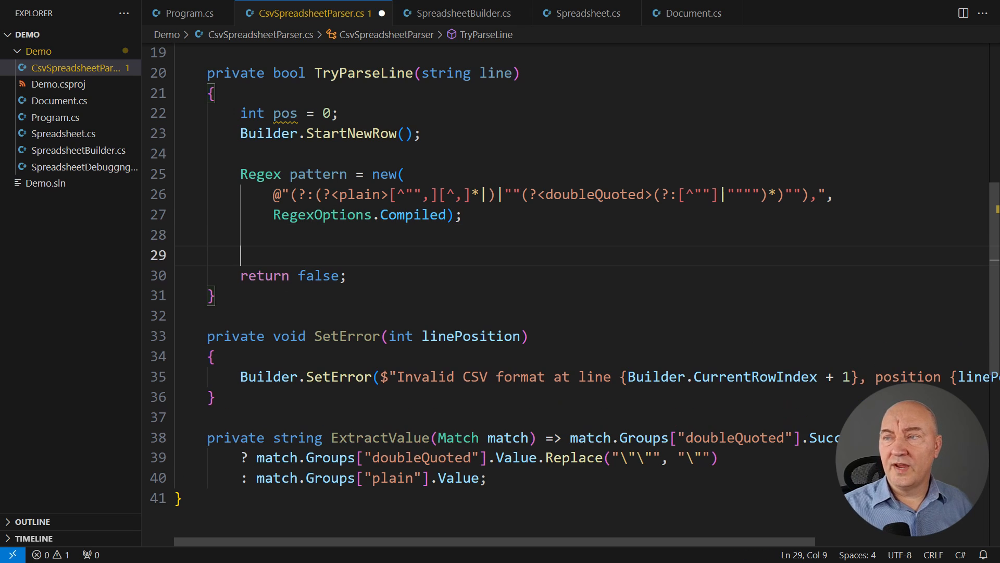
{"action": "type", "text": "foreach (var match in (IEnumerable<Match>)patt"}
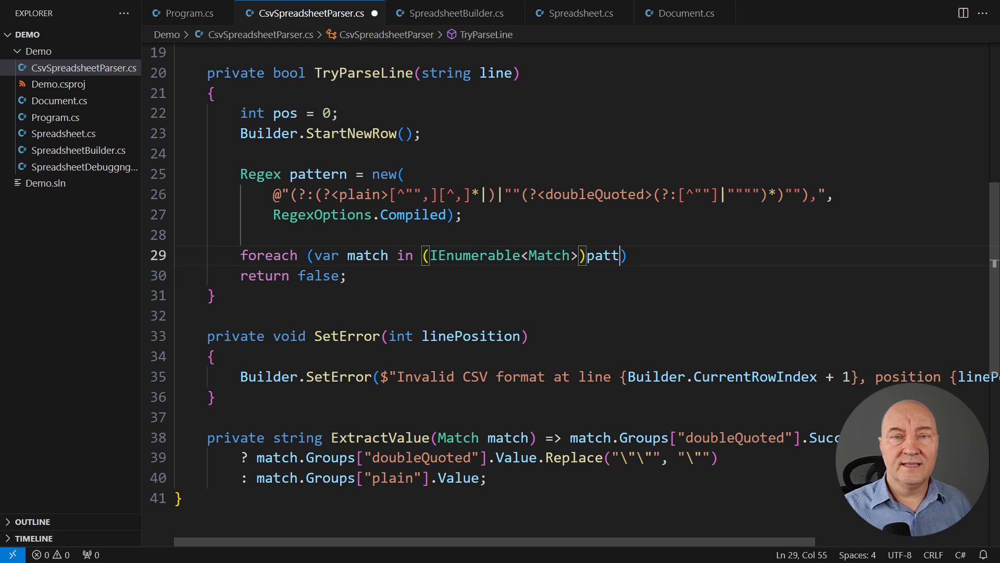
{"action": "type", "text": ".Matches(line)"}
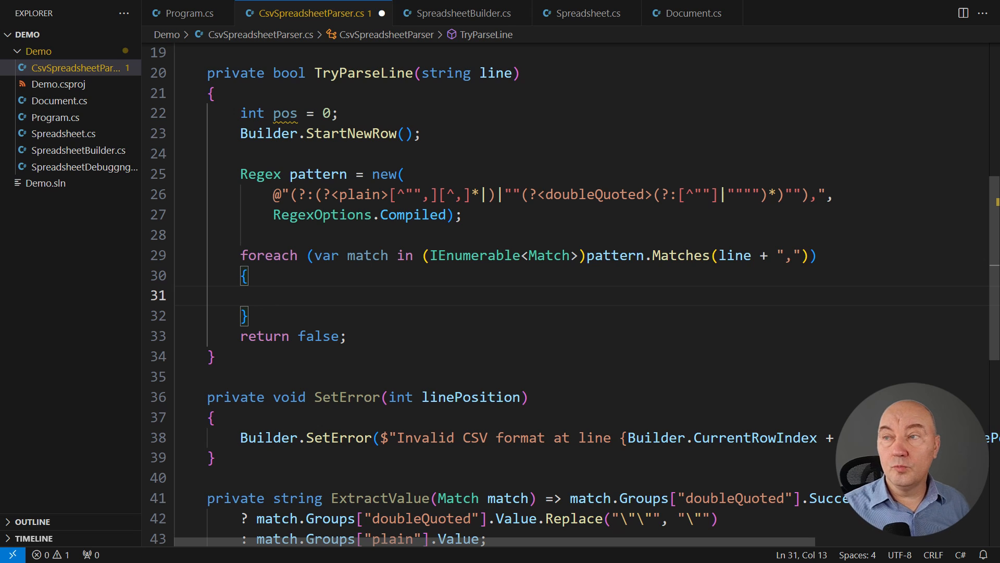
{"action": "type", "text": "if (match.Index != pos)"}
{"action": "type", "text": "SetError(pos);"}
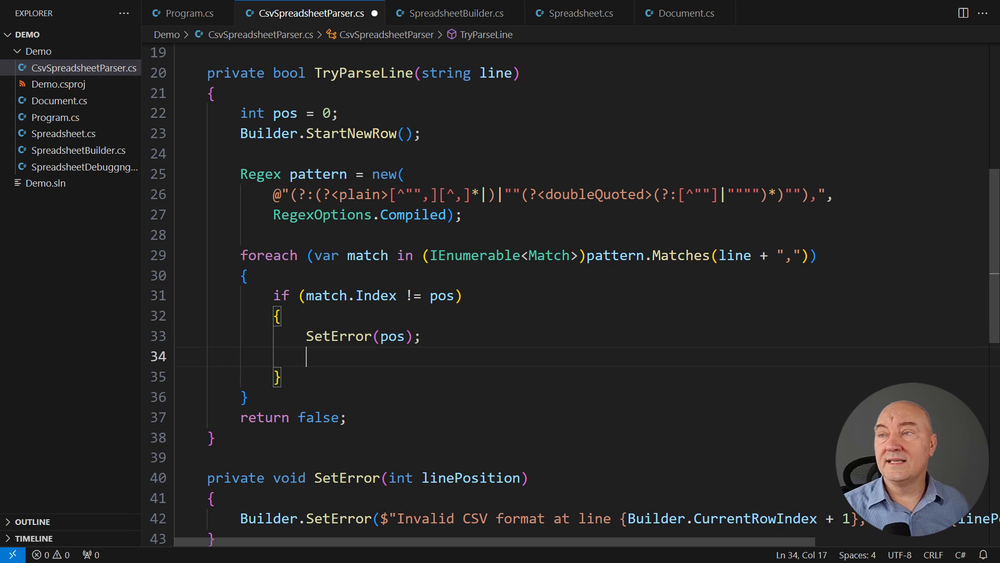
{"action": "type", "text": "return false;"}
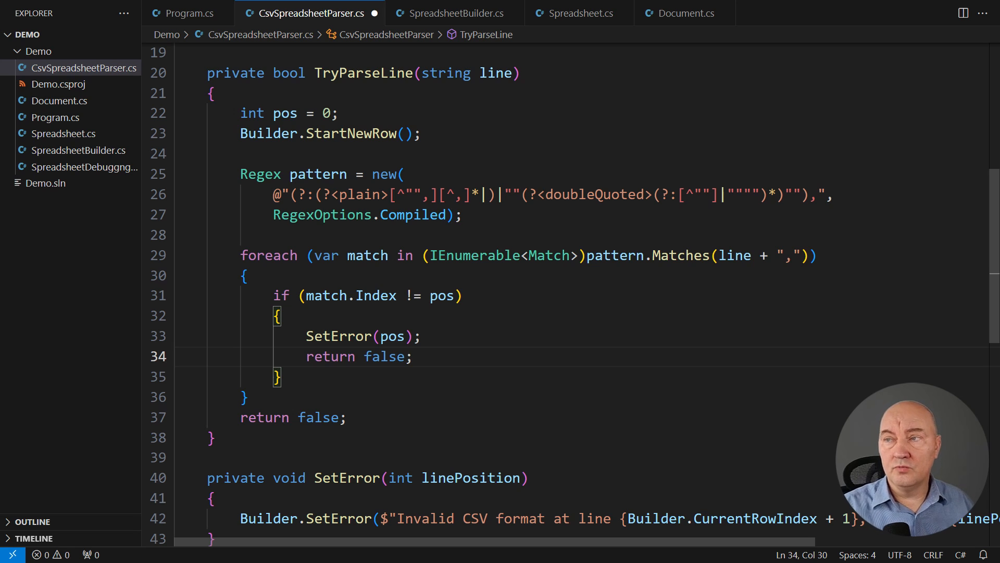
Inside the loop add Builder.AddCell(ExtractValue(match)) and advance pos += match.Length.
{"action": "scroll", "scroll_direction": "down", "scroll_amount": 3}
{"action": "type", "text": "Builder.AddCell(ExtractV"}
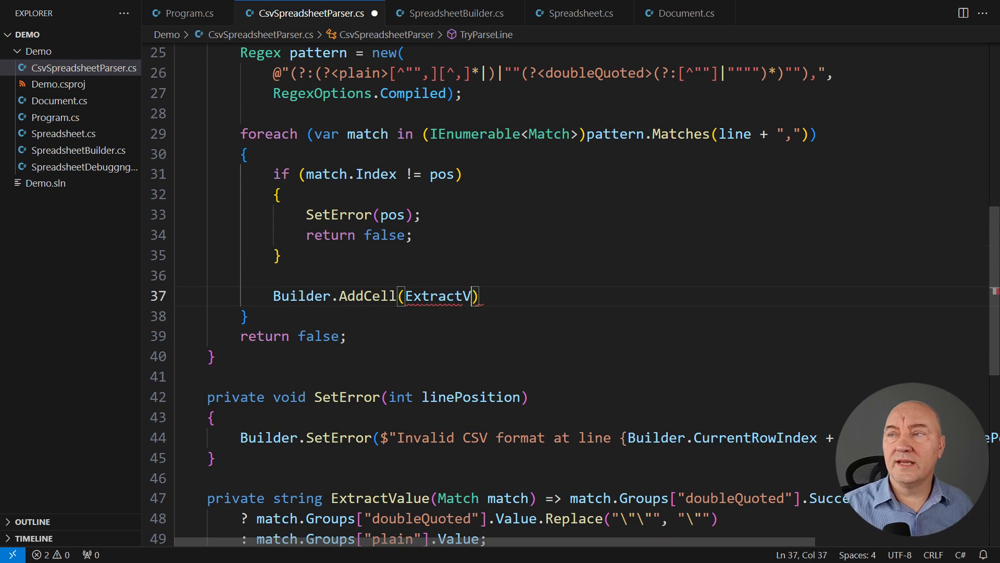
{"action": "type", "text": "alue(match));"}
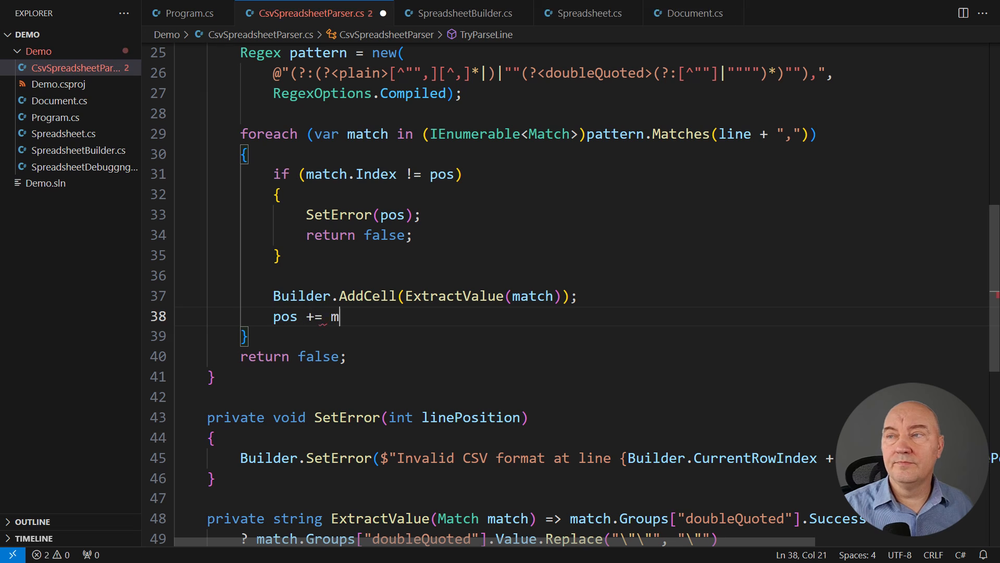
{"action": "type", "text": "atch.Length;"}
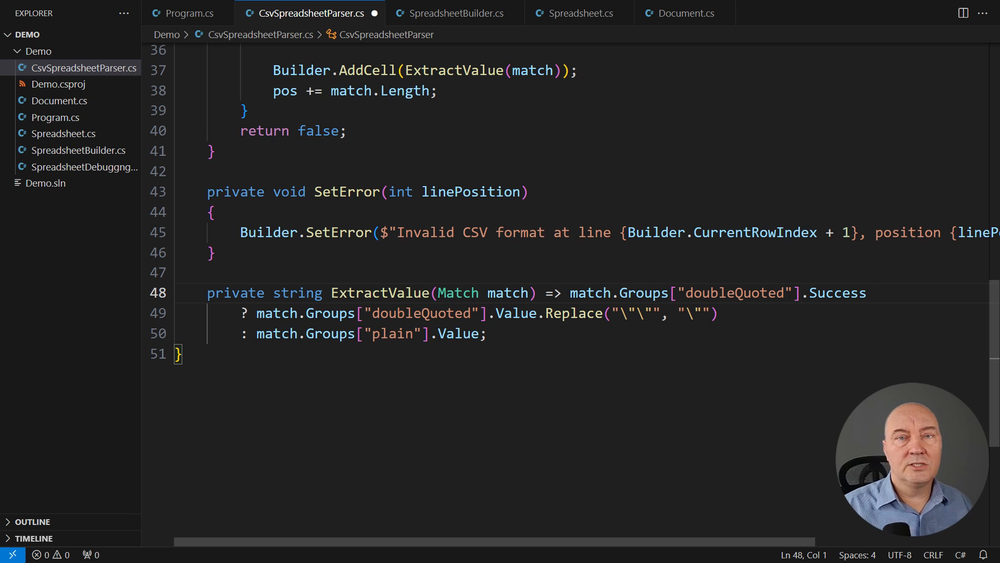
{"action": "scroll", "scroll_direction": "up", "scroll_amount": 3}
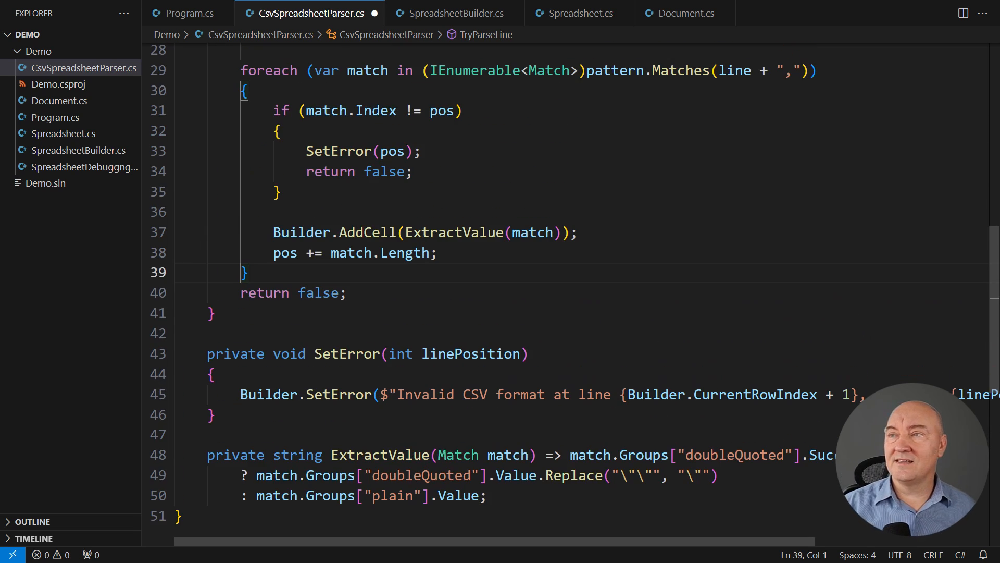
After the loop add 'if (pos < line.Length) { SetError(pos); return false; }' and return true, then save.
{"action": "key", "text": "Enter"}
{"action": "type", "text": "if (pos < line.Length"}
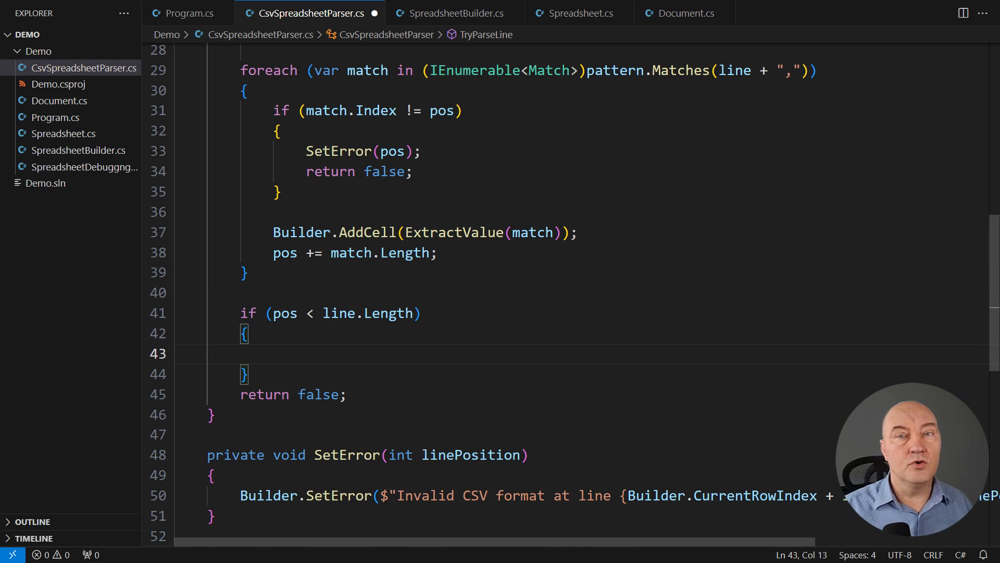
{"action": "type", "text": "SetError"}
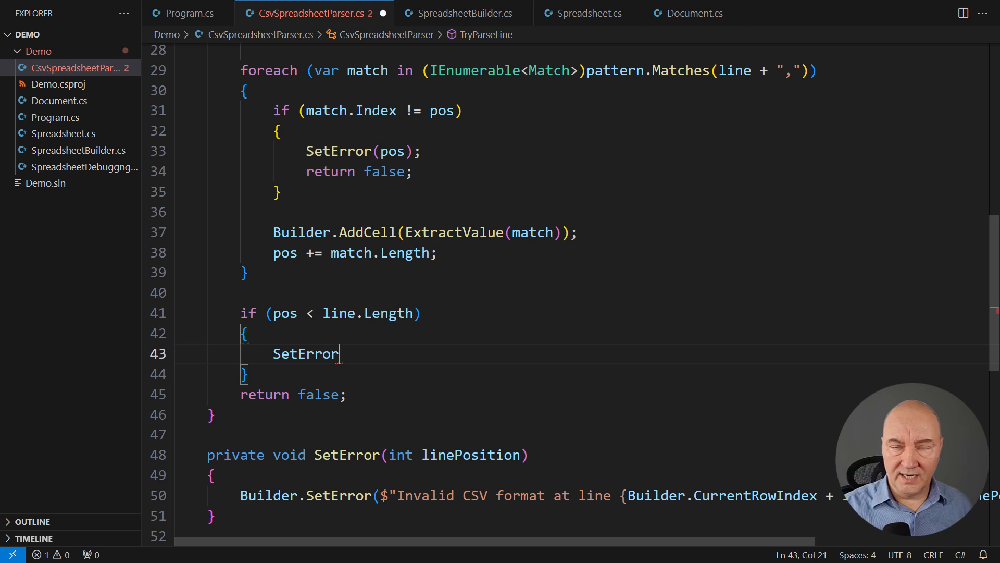
{"action": "type", "text": "(pos);"}
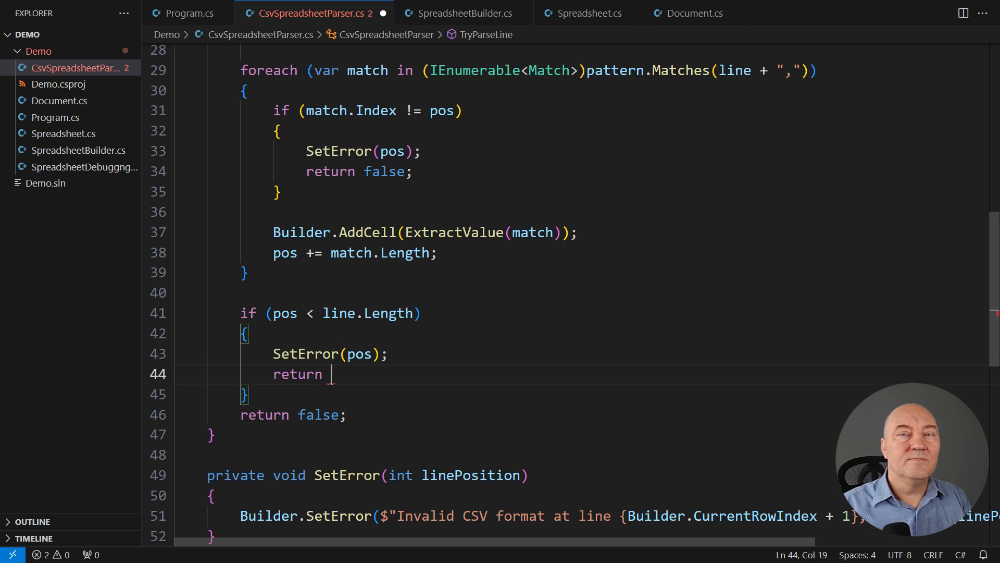
{"action": "type", "text": "false;"}
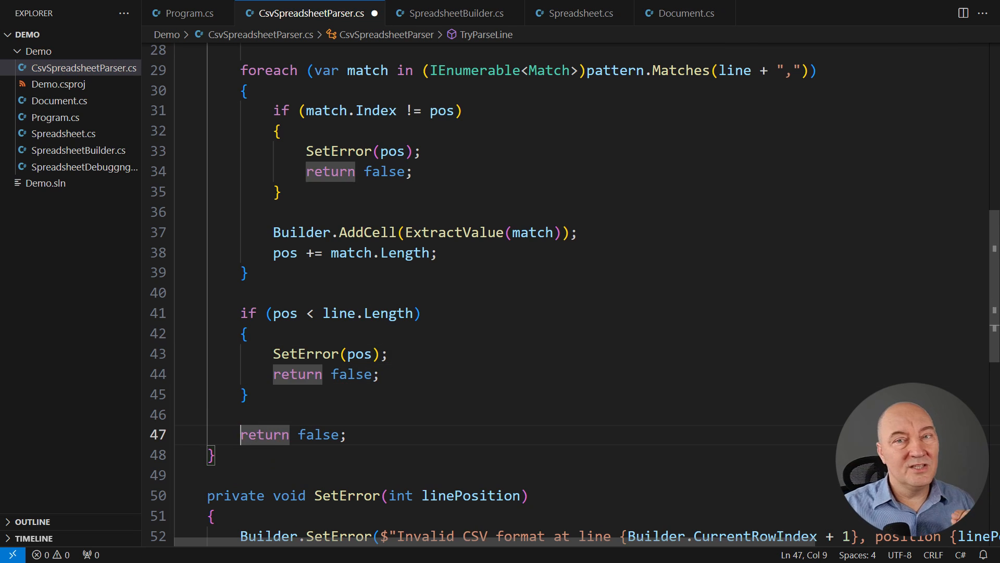
{"action": "type", "text": "true"}
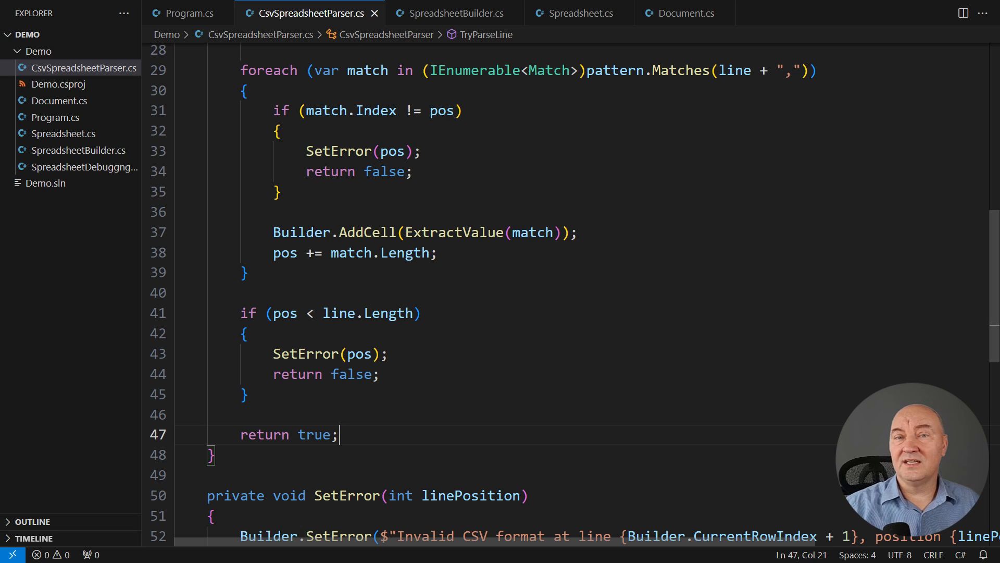
Run 'dotnet run --project .\Demo\' in the terminal to print the parsed CSV table.
{"action": "left_click", "coordinate": [187, 12]}
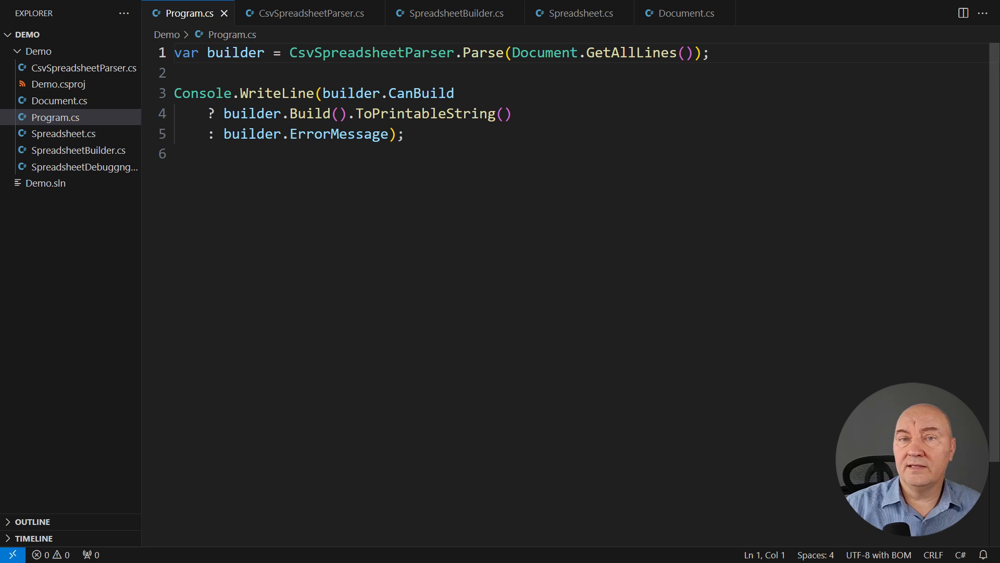
{"action": "type", "text": "dotnet run --proje"}
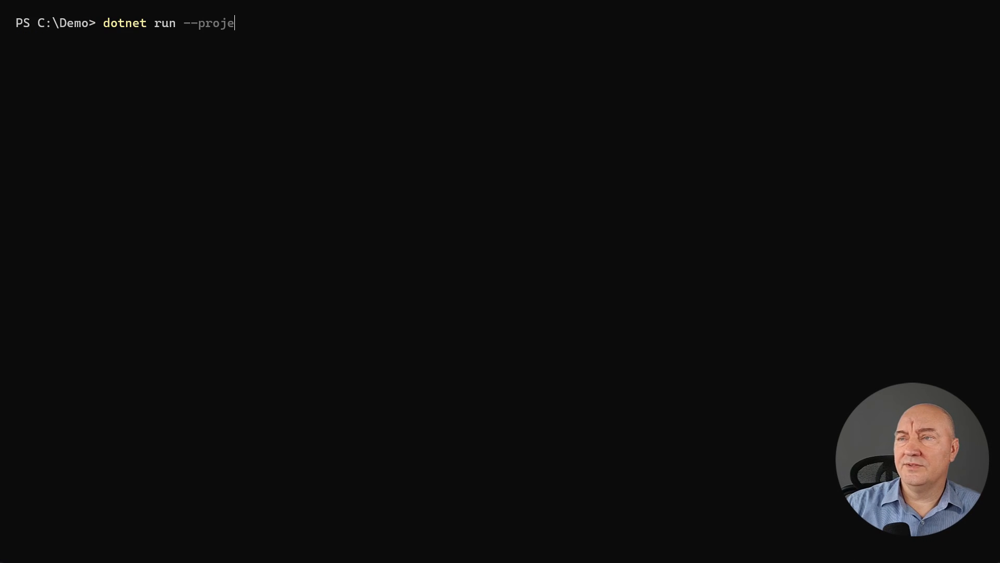
{"action": "key", "text": "Return"}
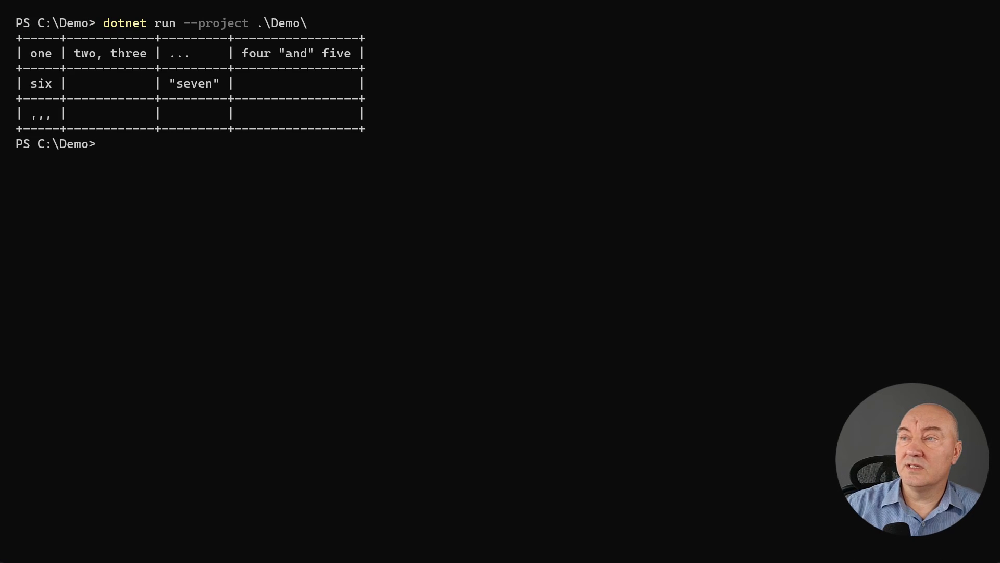